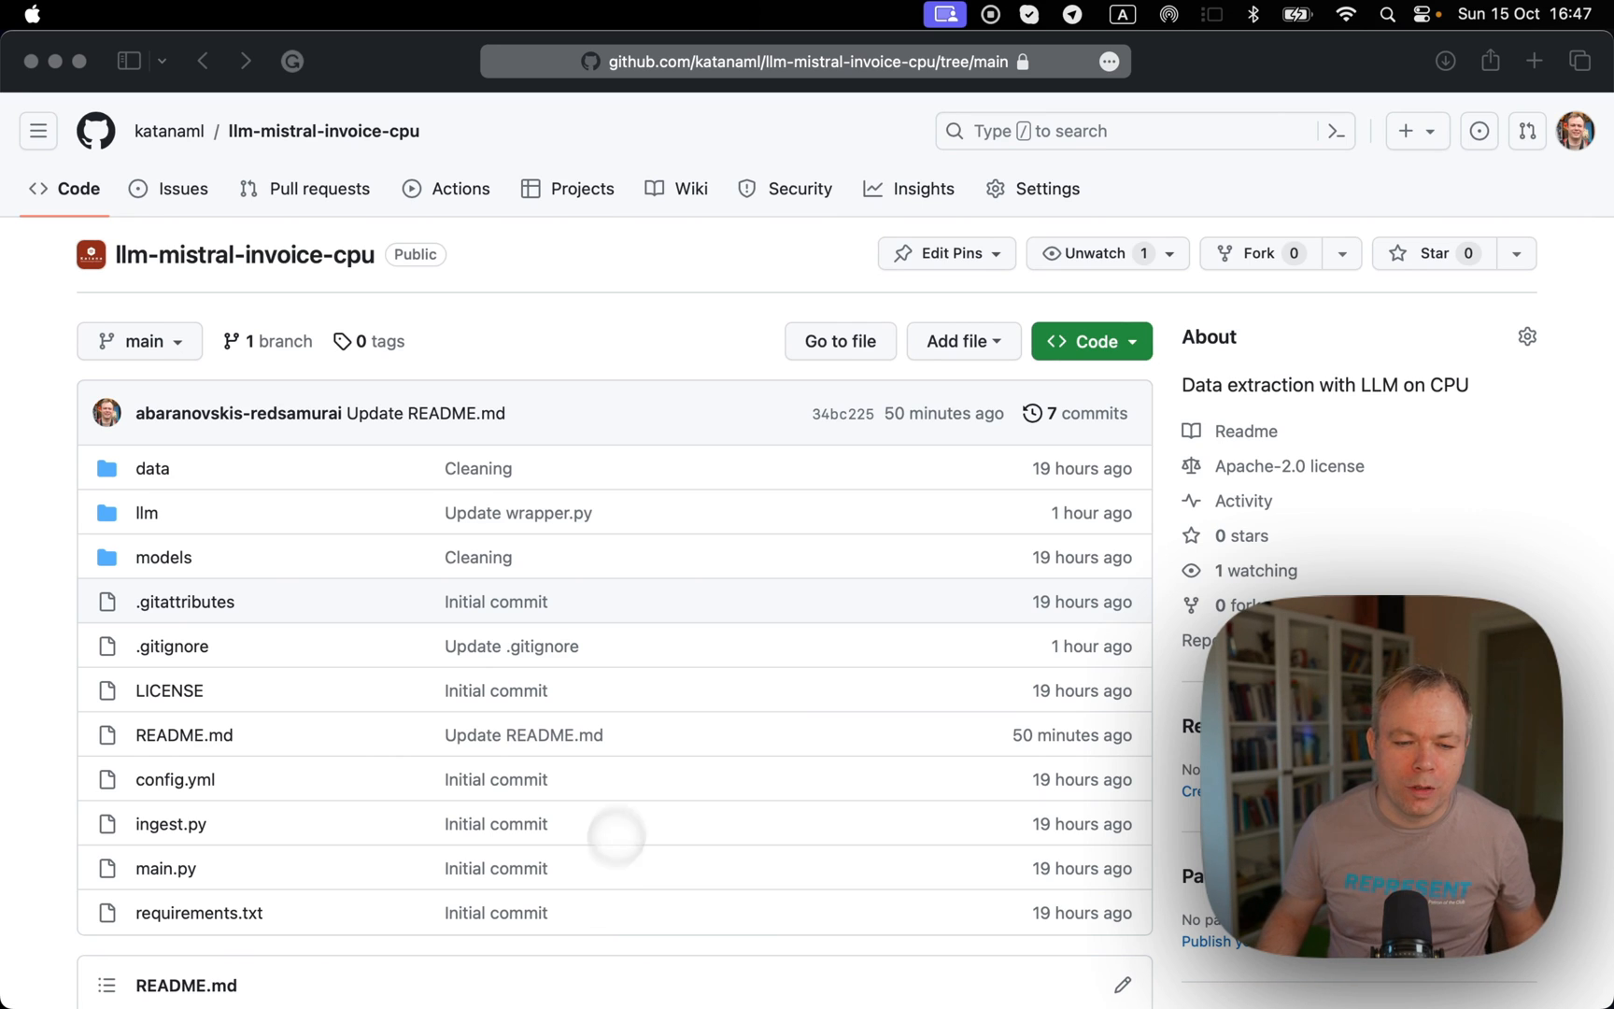
- Scroll the llm-mistral-invoice-cpu README down to its Quickstart section
scroll(down, 3)
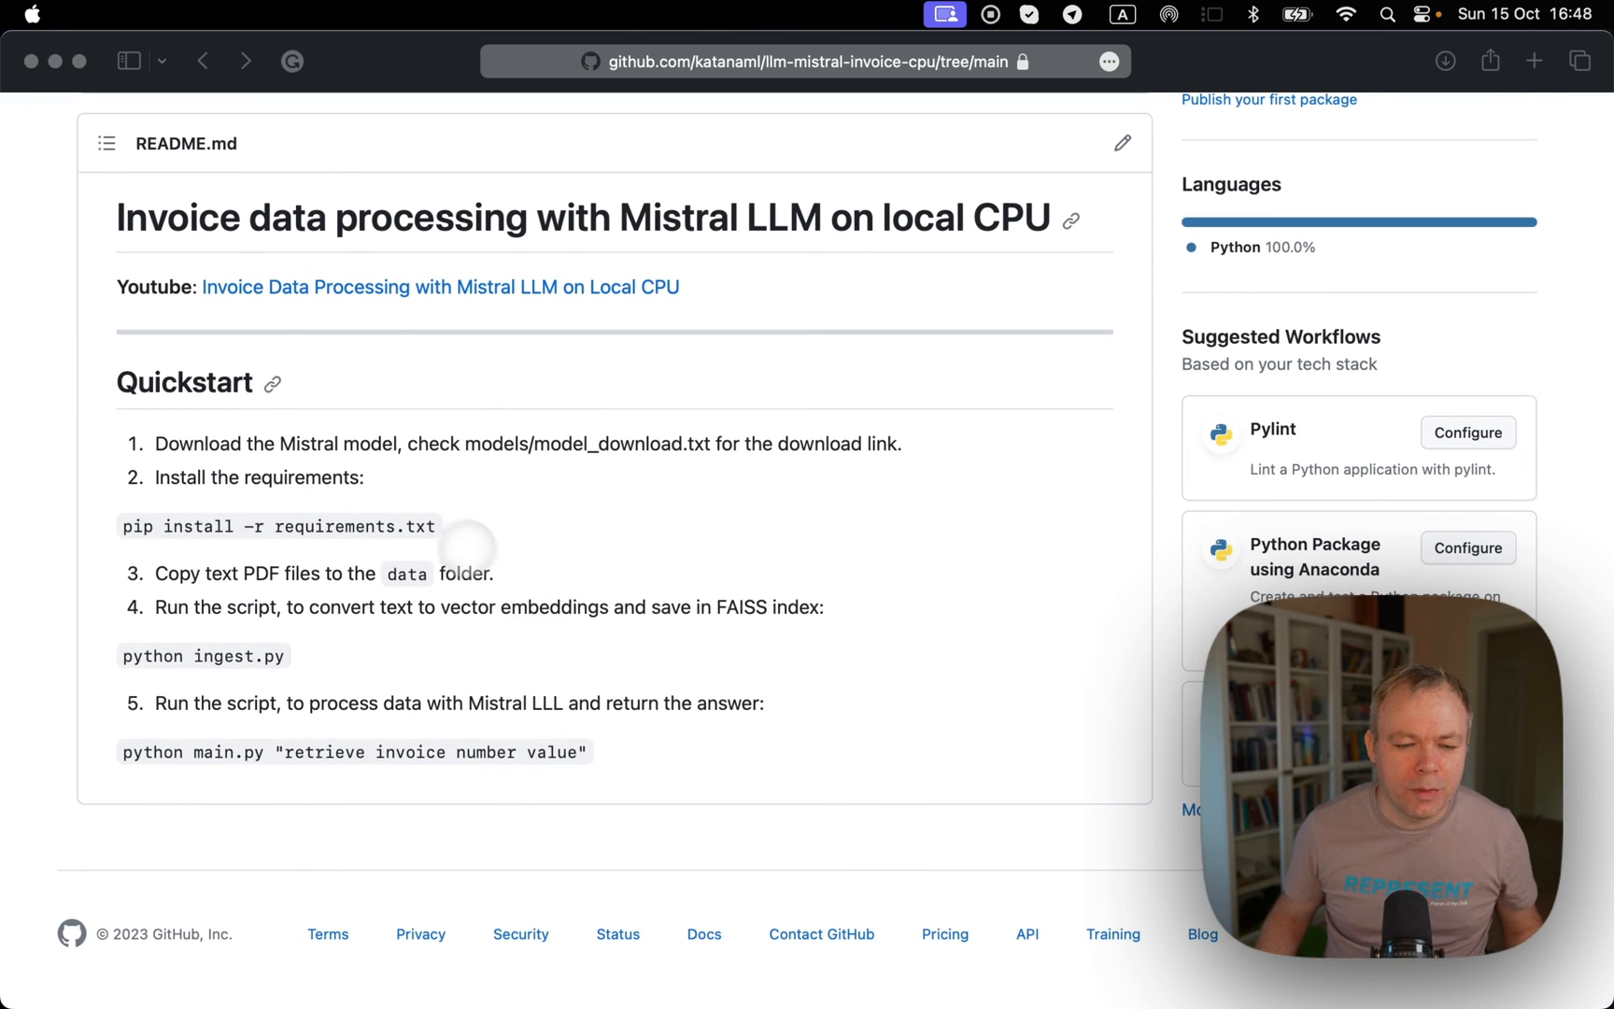
mouse_move(203, 539)
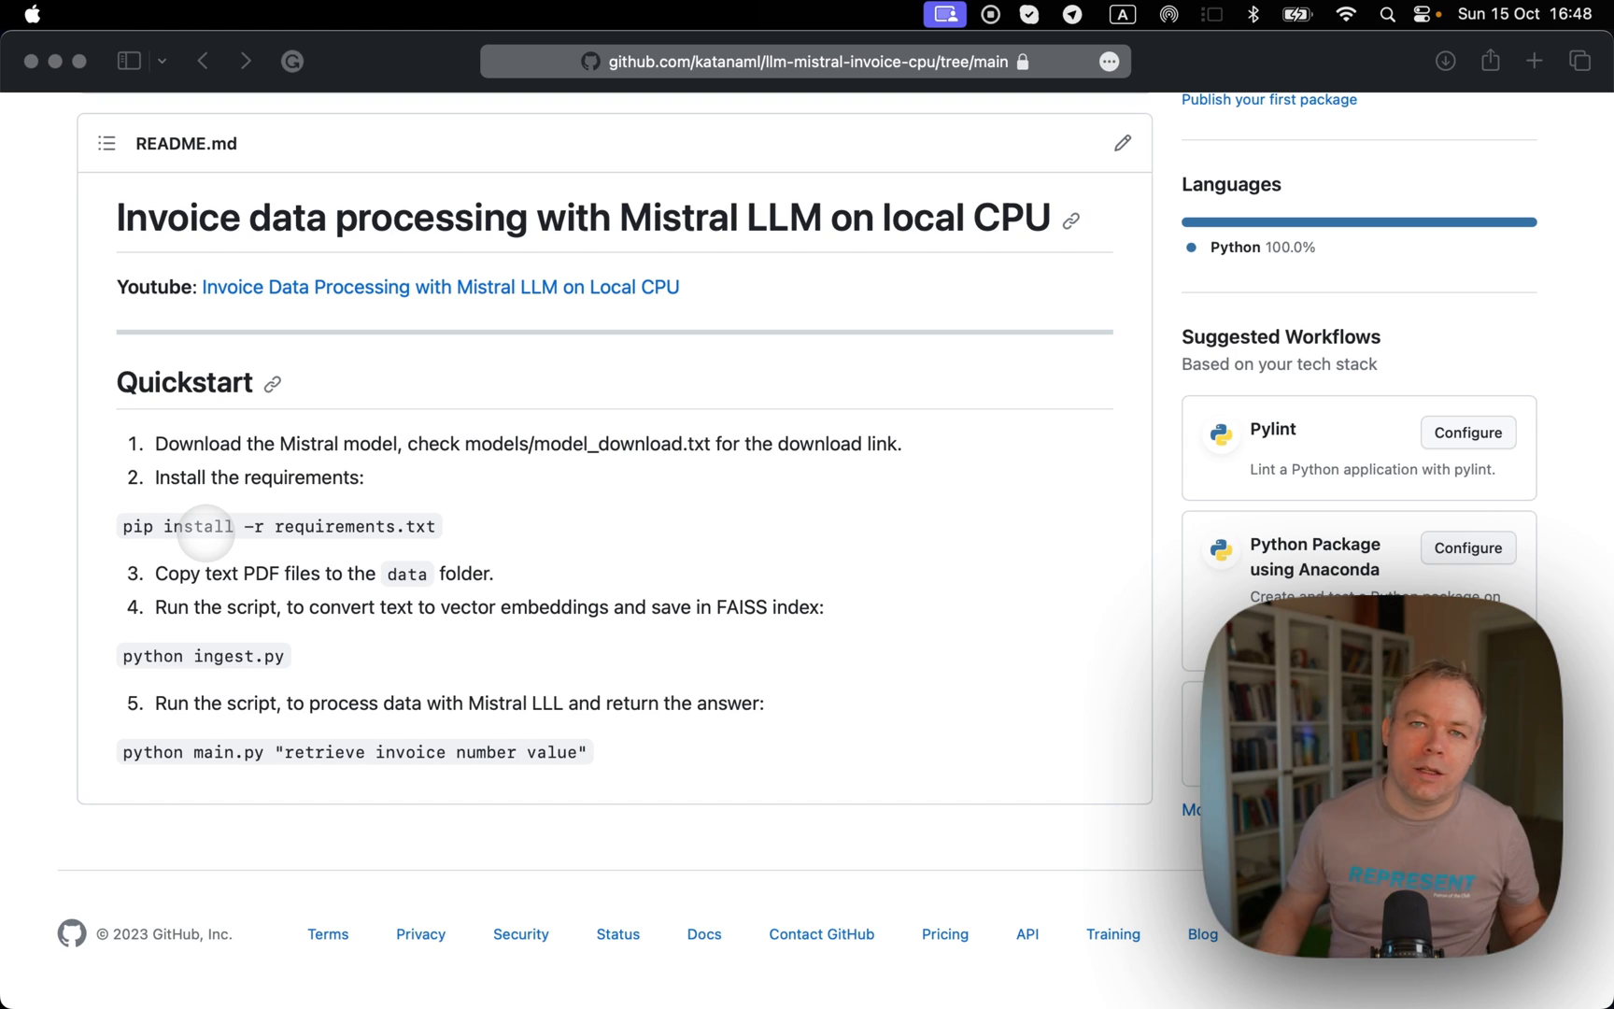
mouse_move(377, 557)
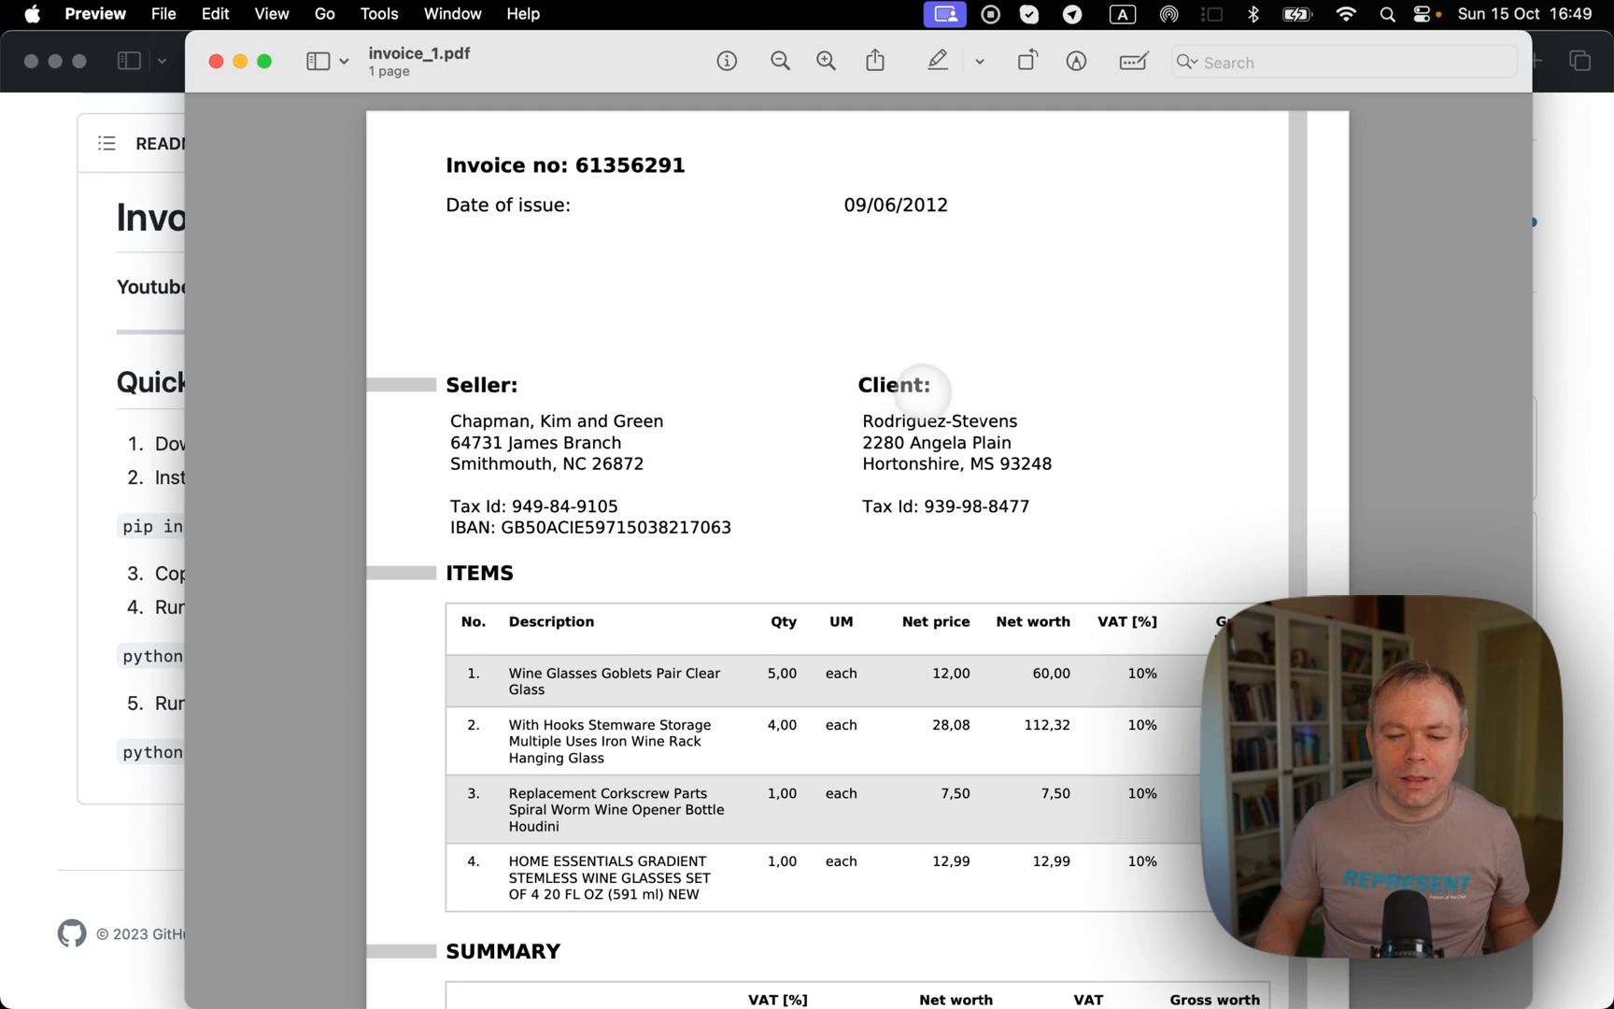
- Open invoice_1.pdf in Preview and scroll through its items table to the summary totals
click(556, 464)
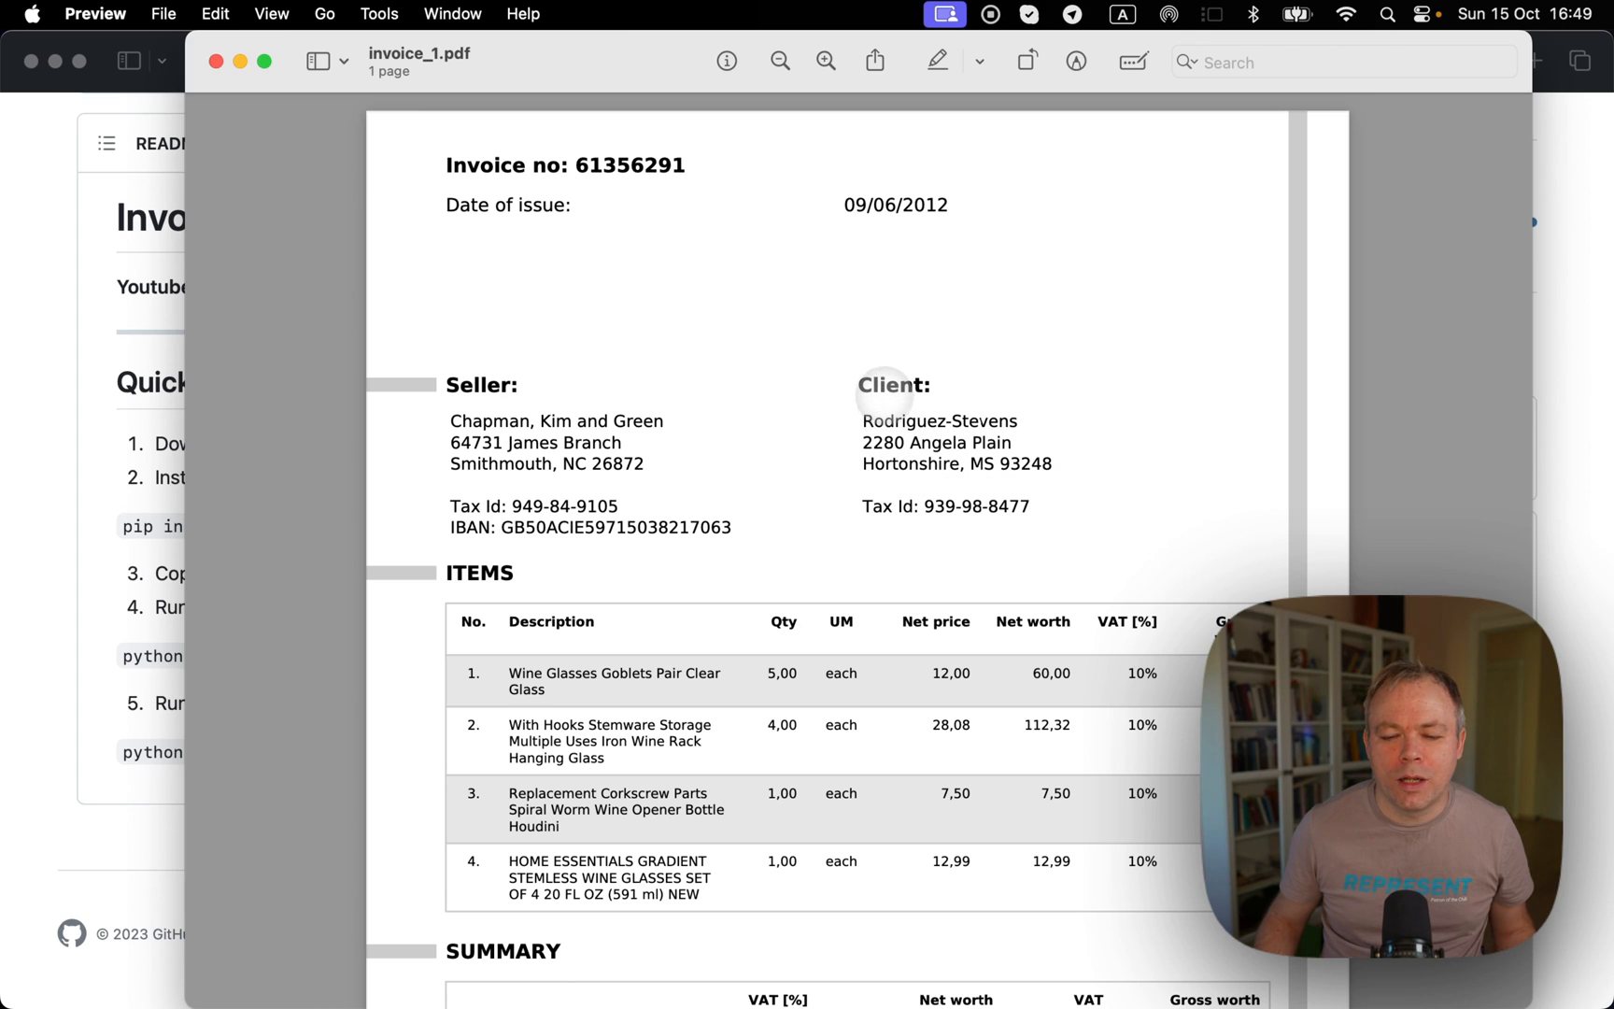
scroll(down, 3)
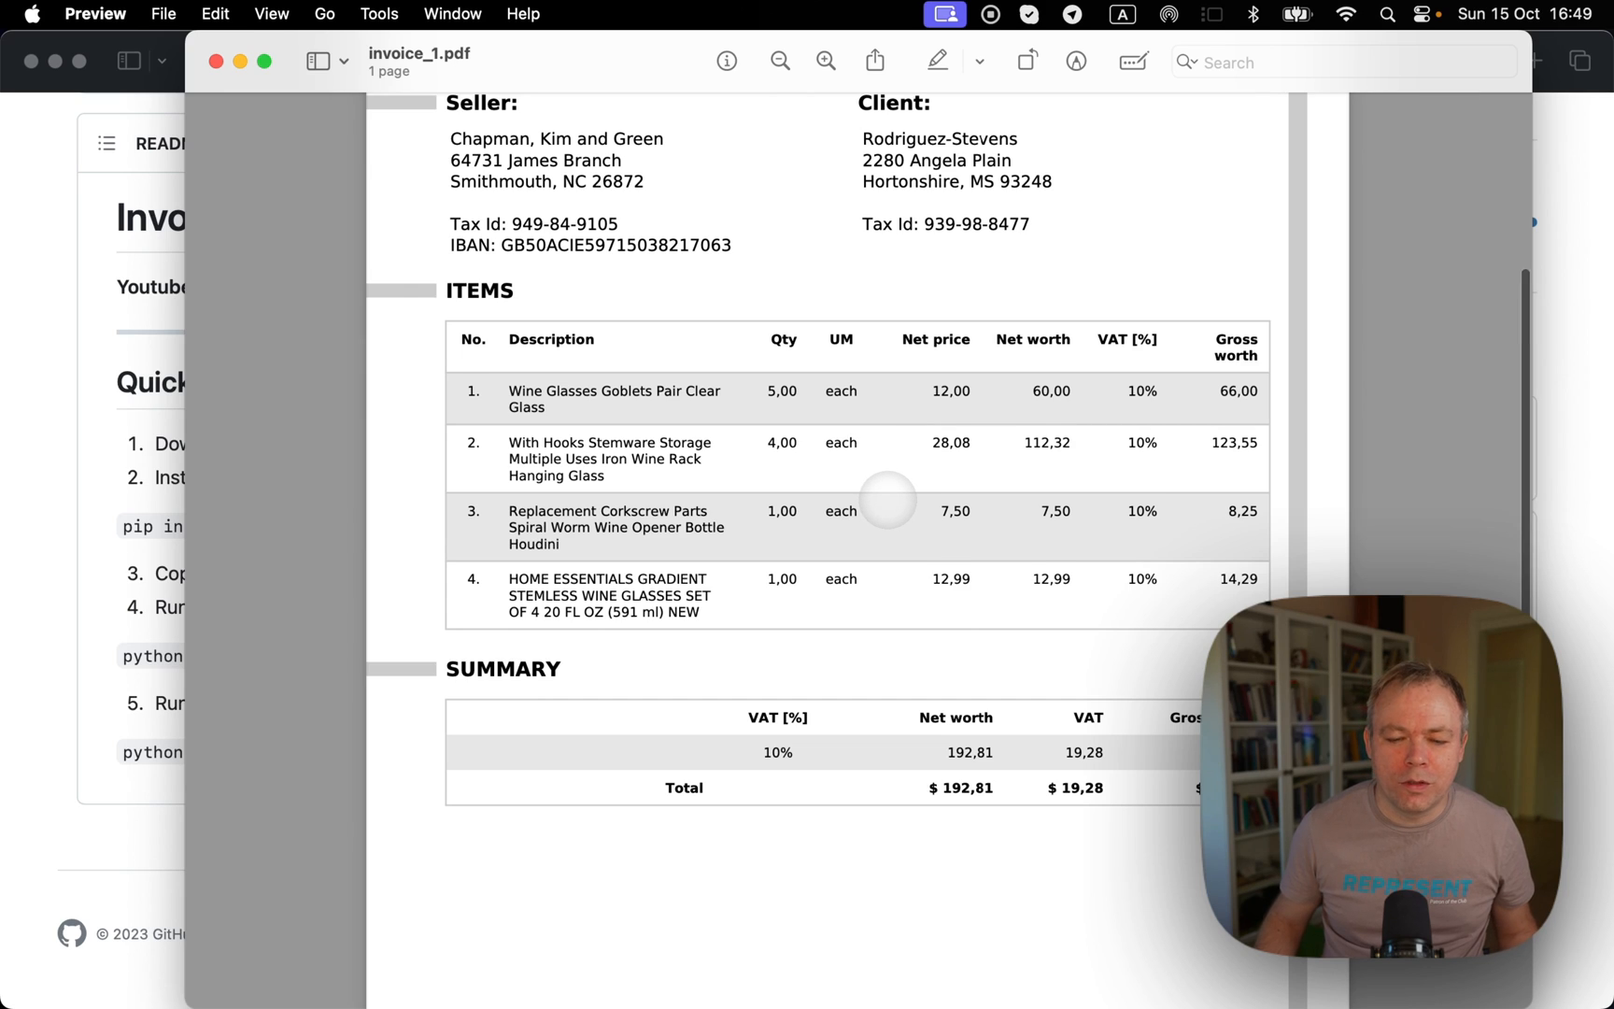
scroll(down, 3)
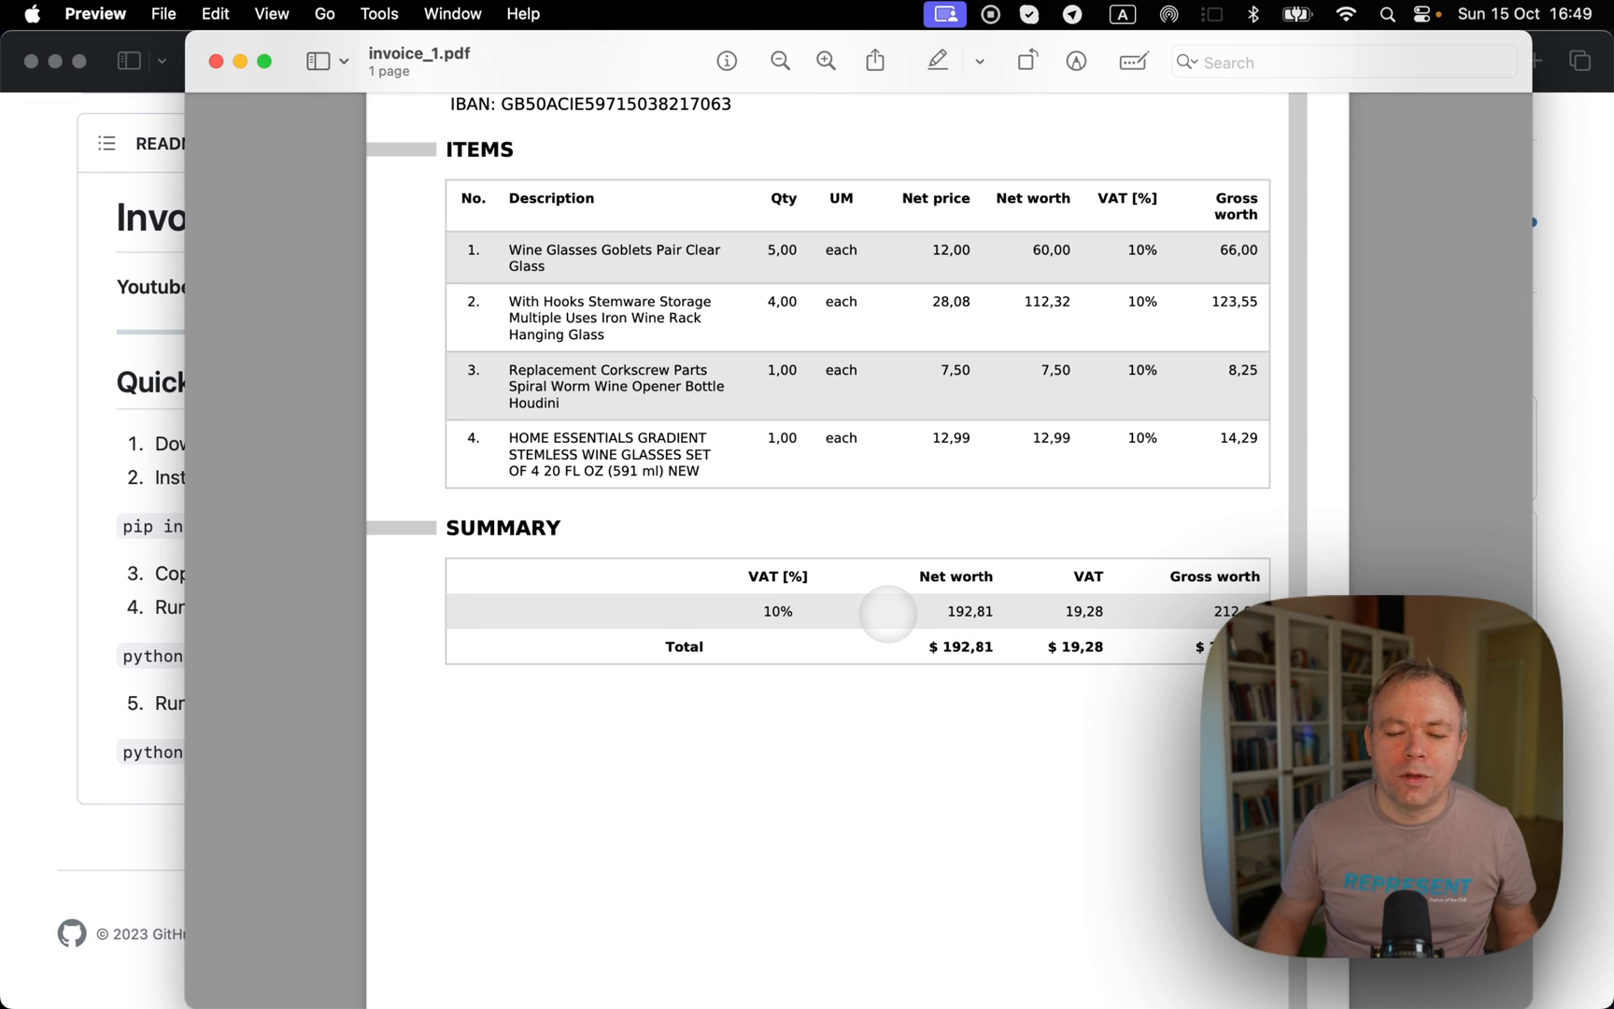
scroll(up, 3)
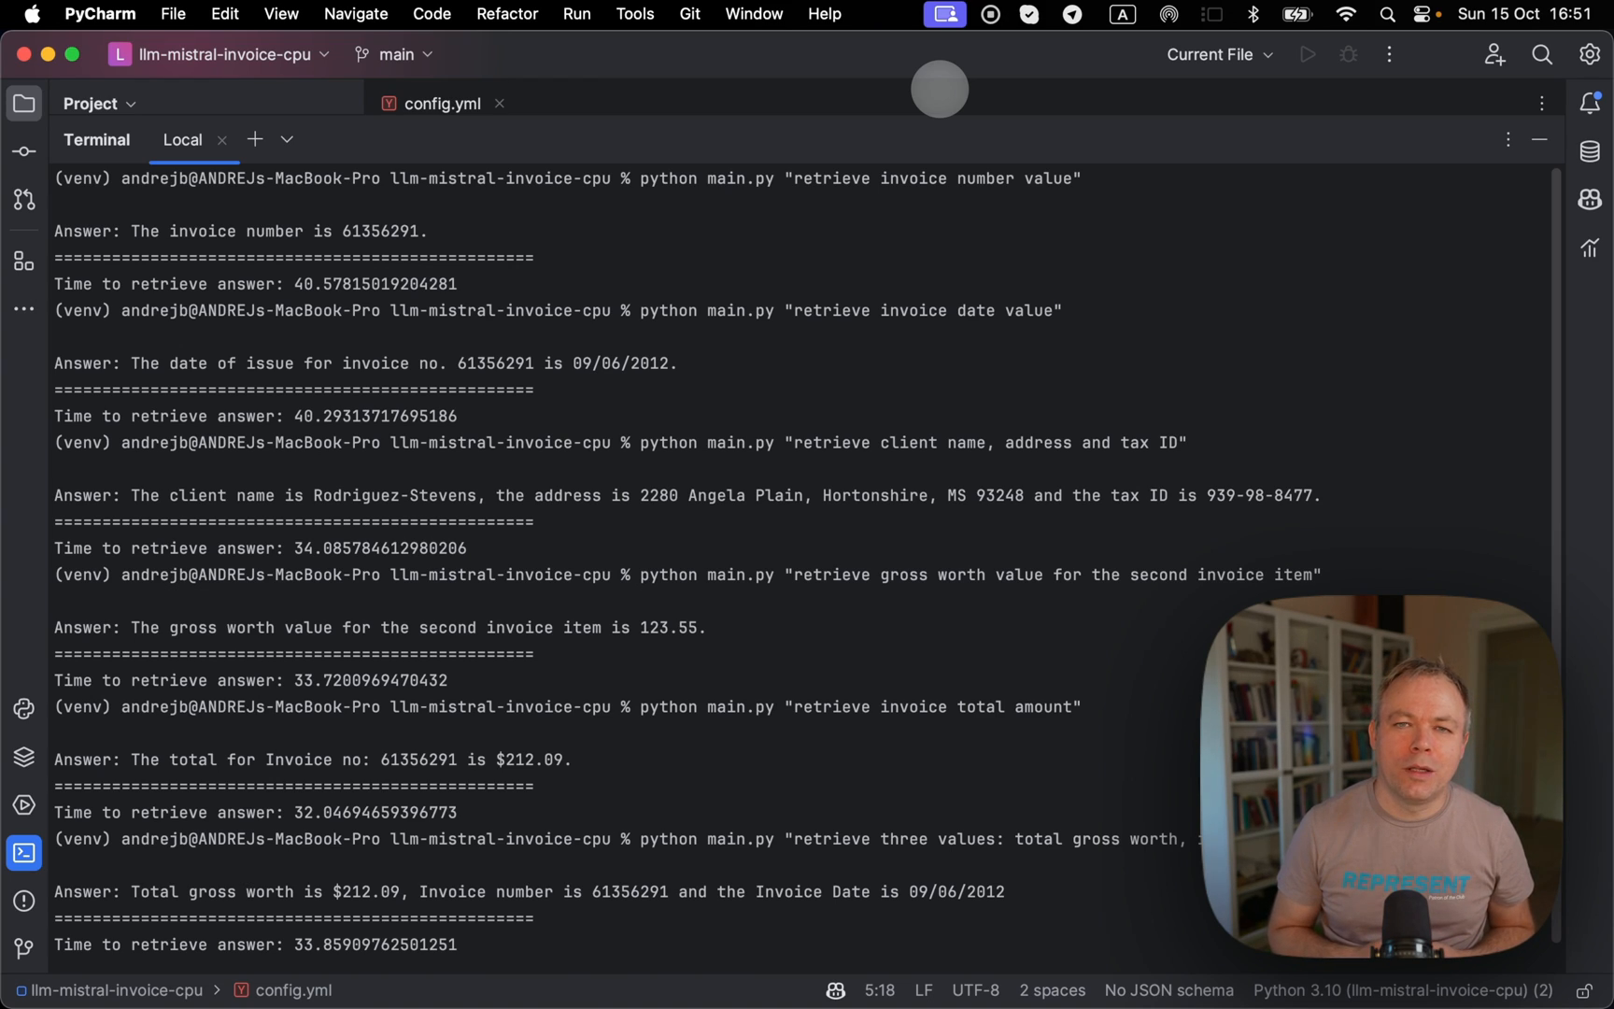
mouse_move(850, 133)
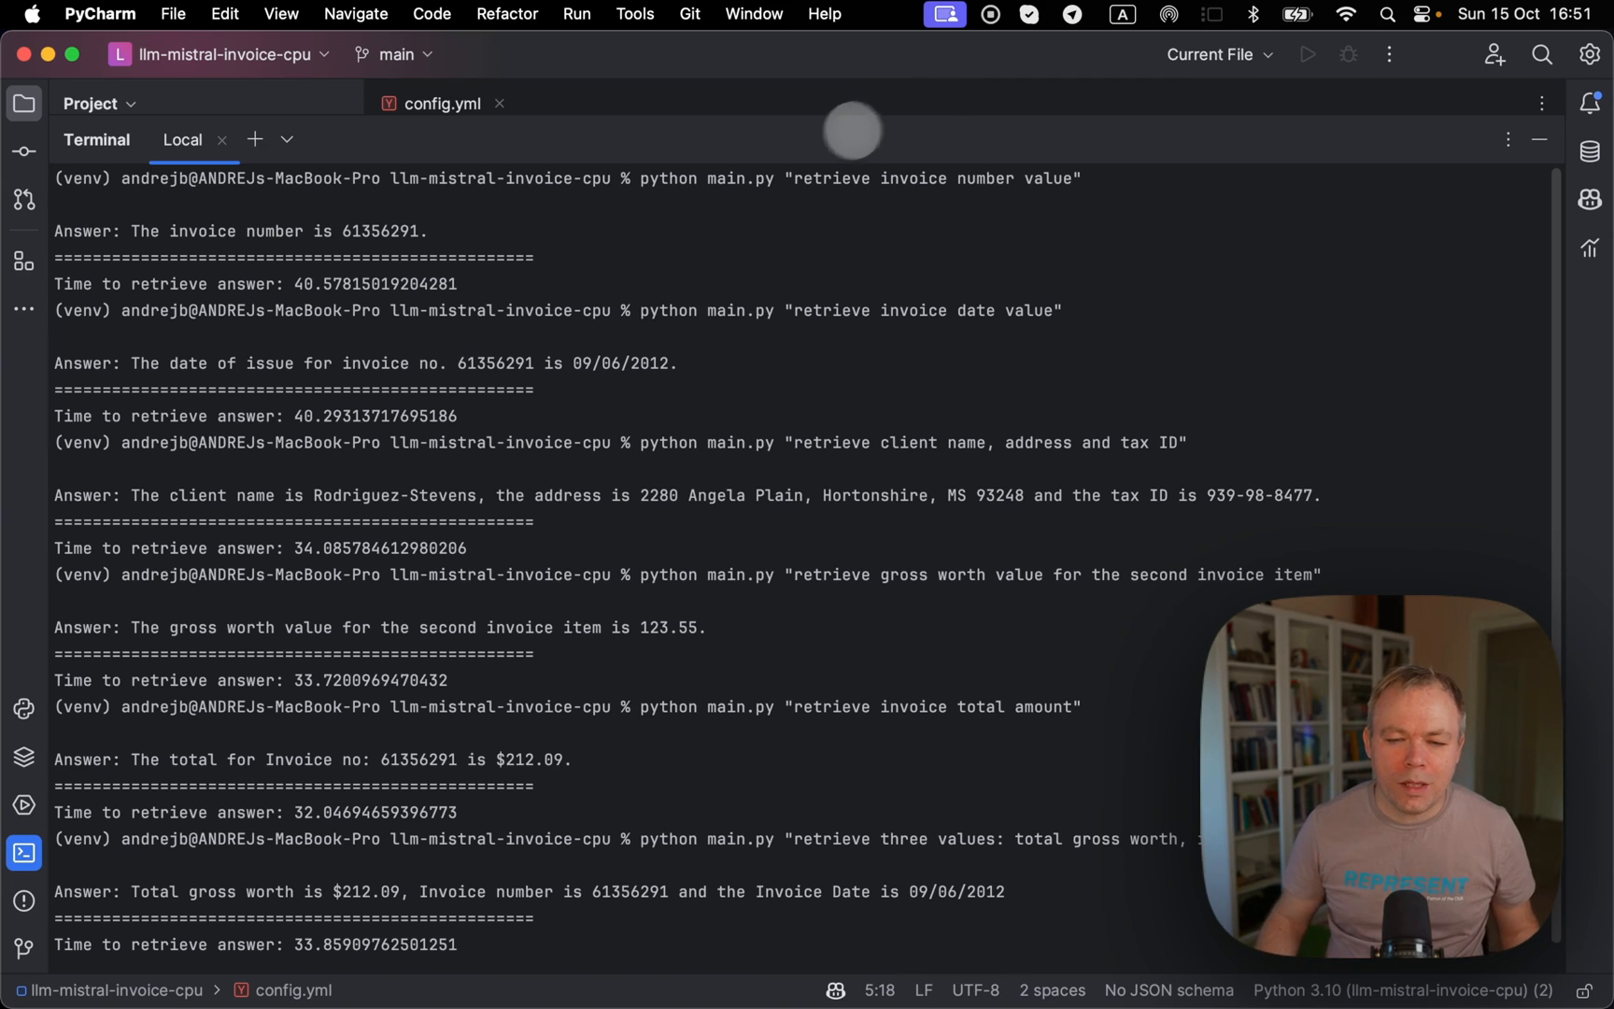
mouse_move(779, 197)
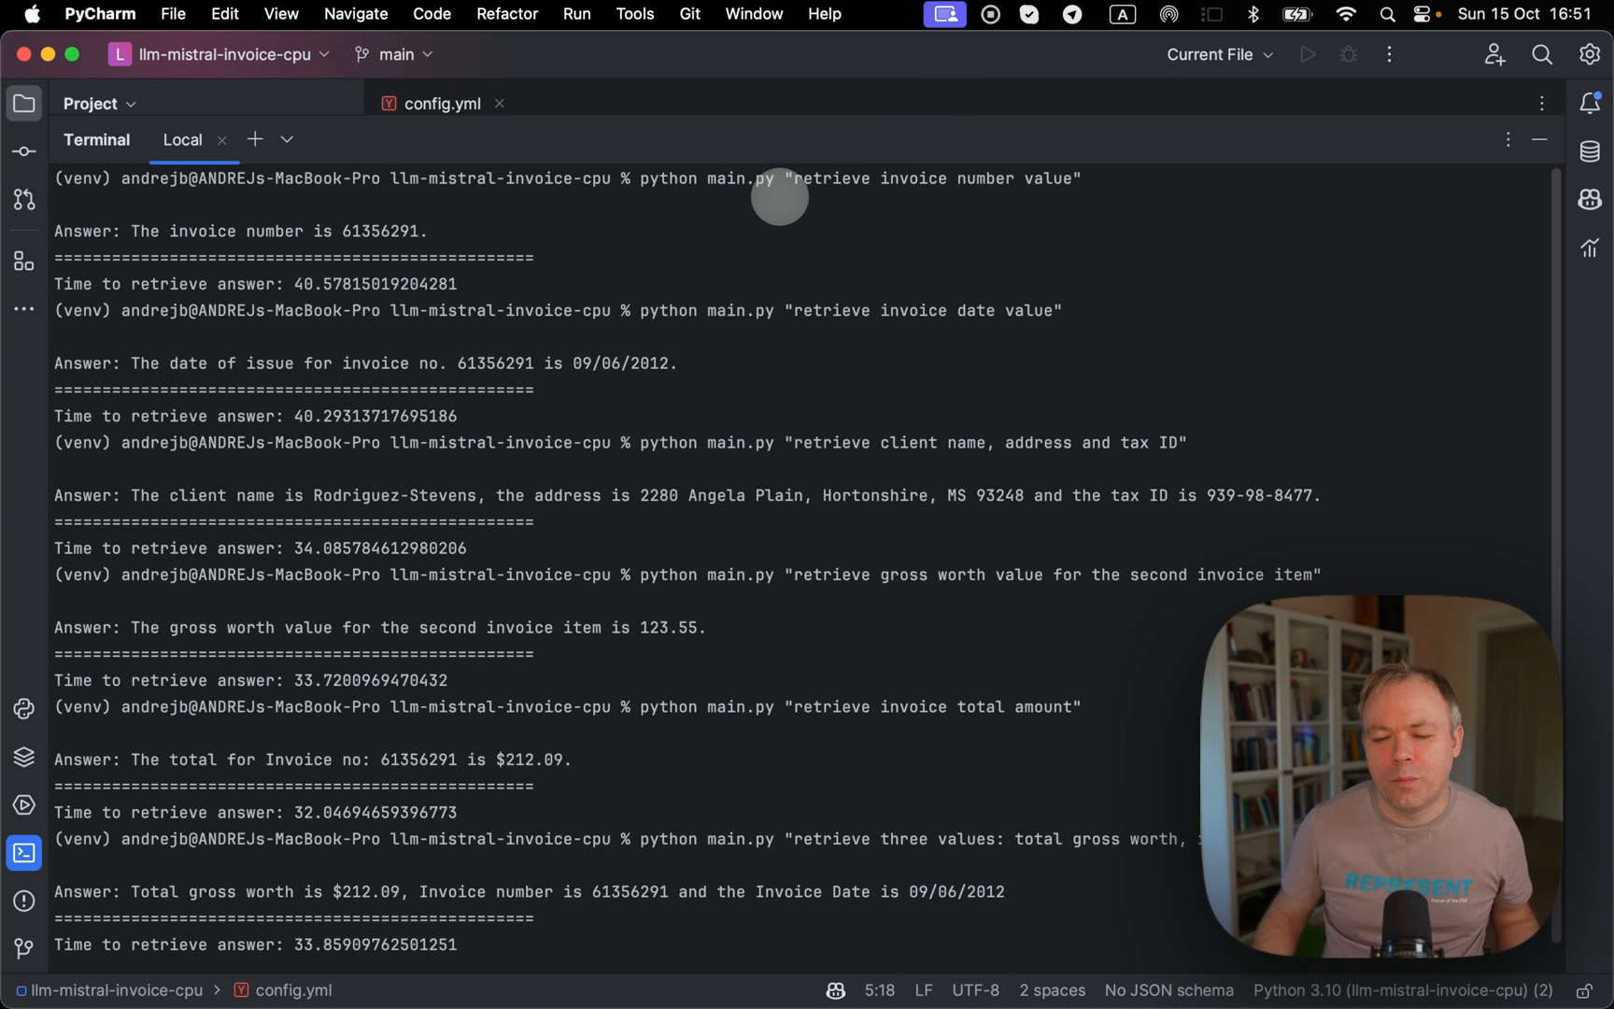
mouse_move(804, 178)
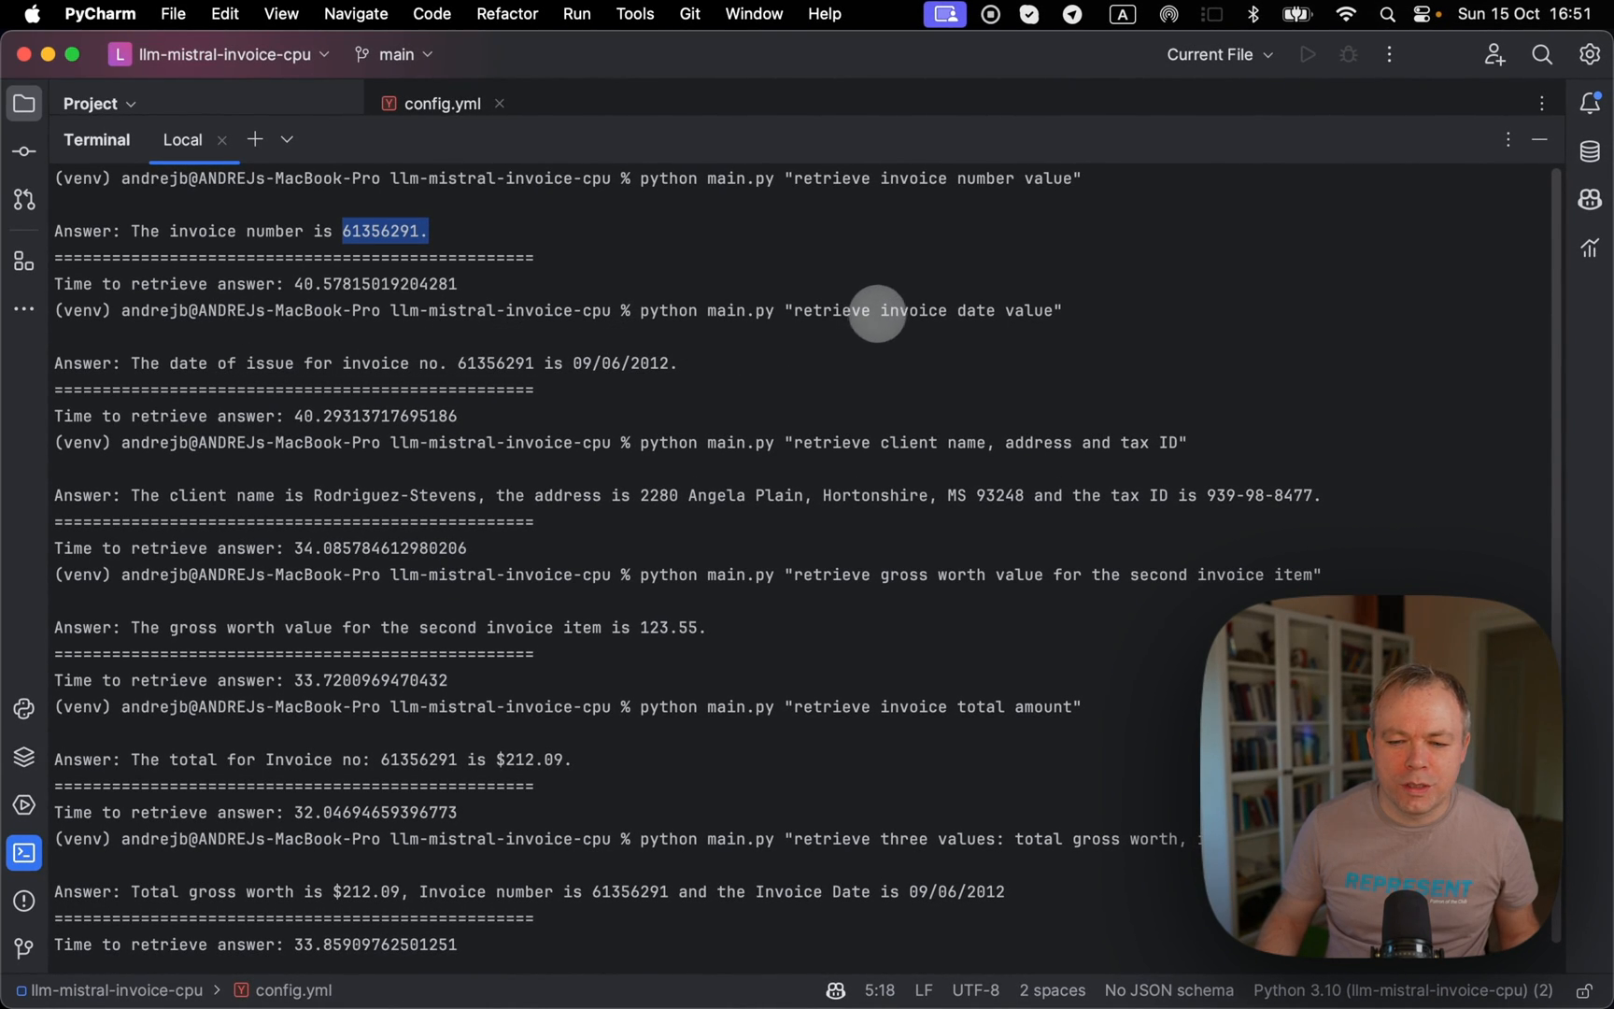
mouse_move(314, 364)
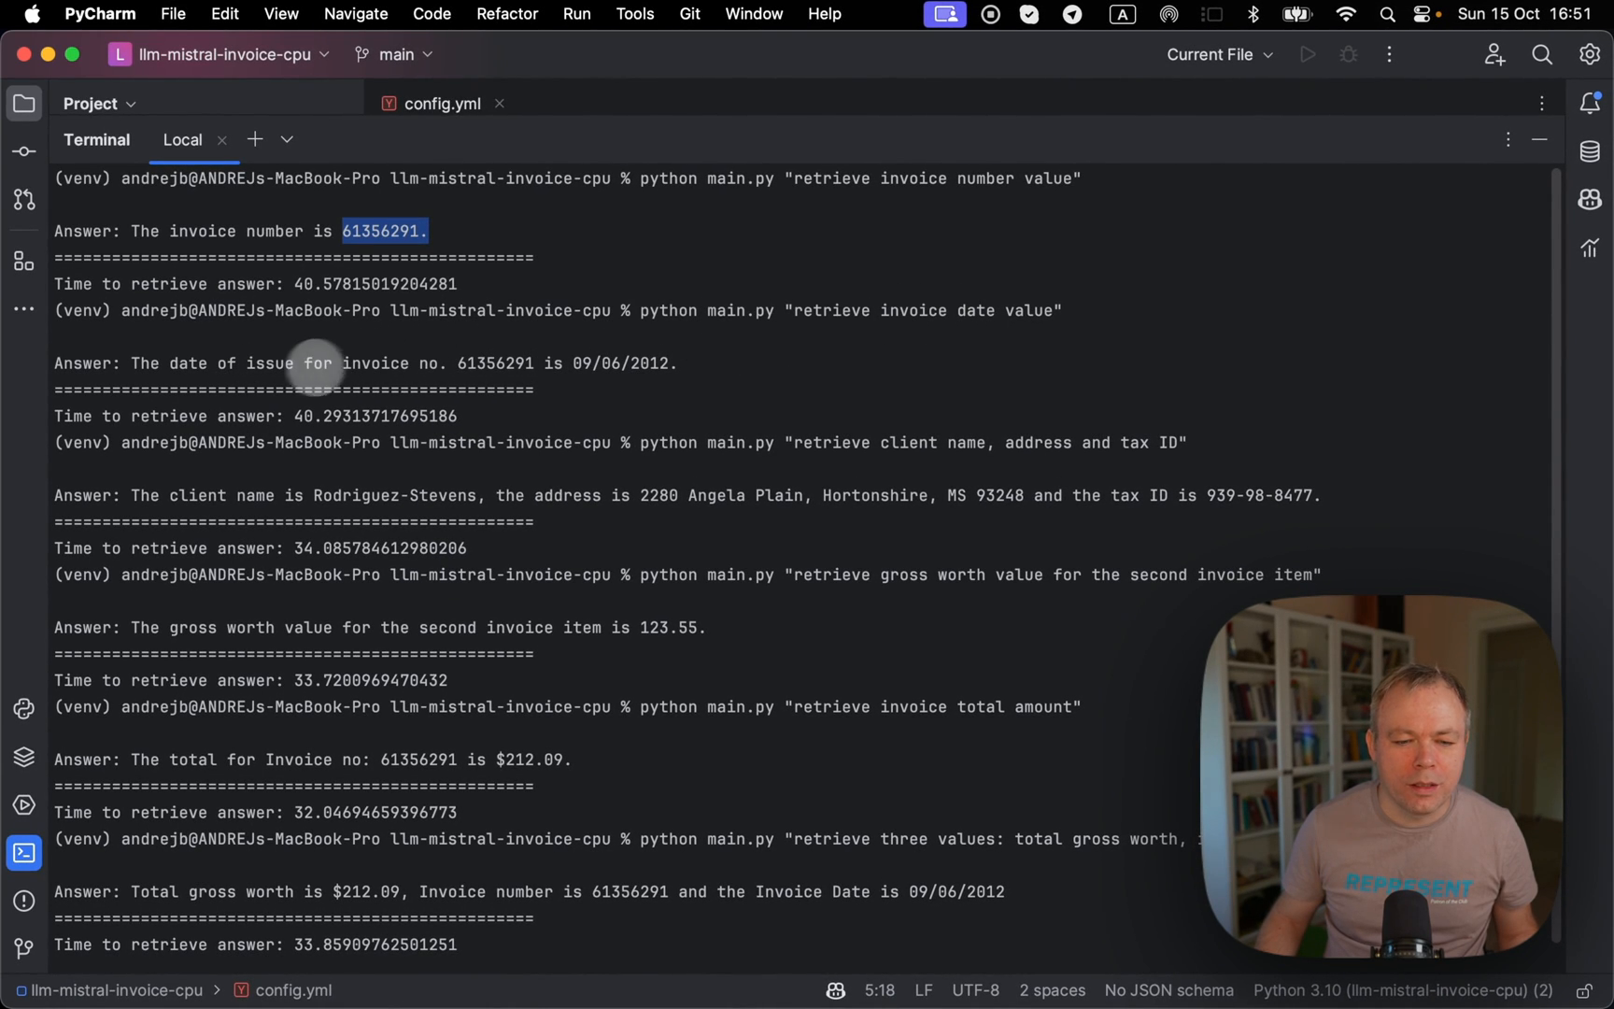
mouse_move(506, 363)
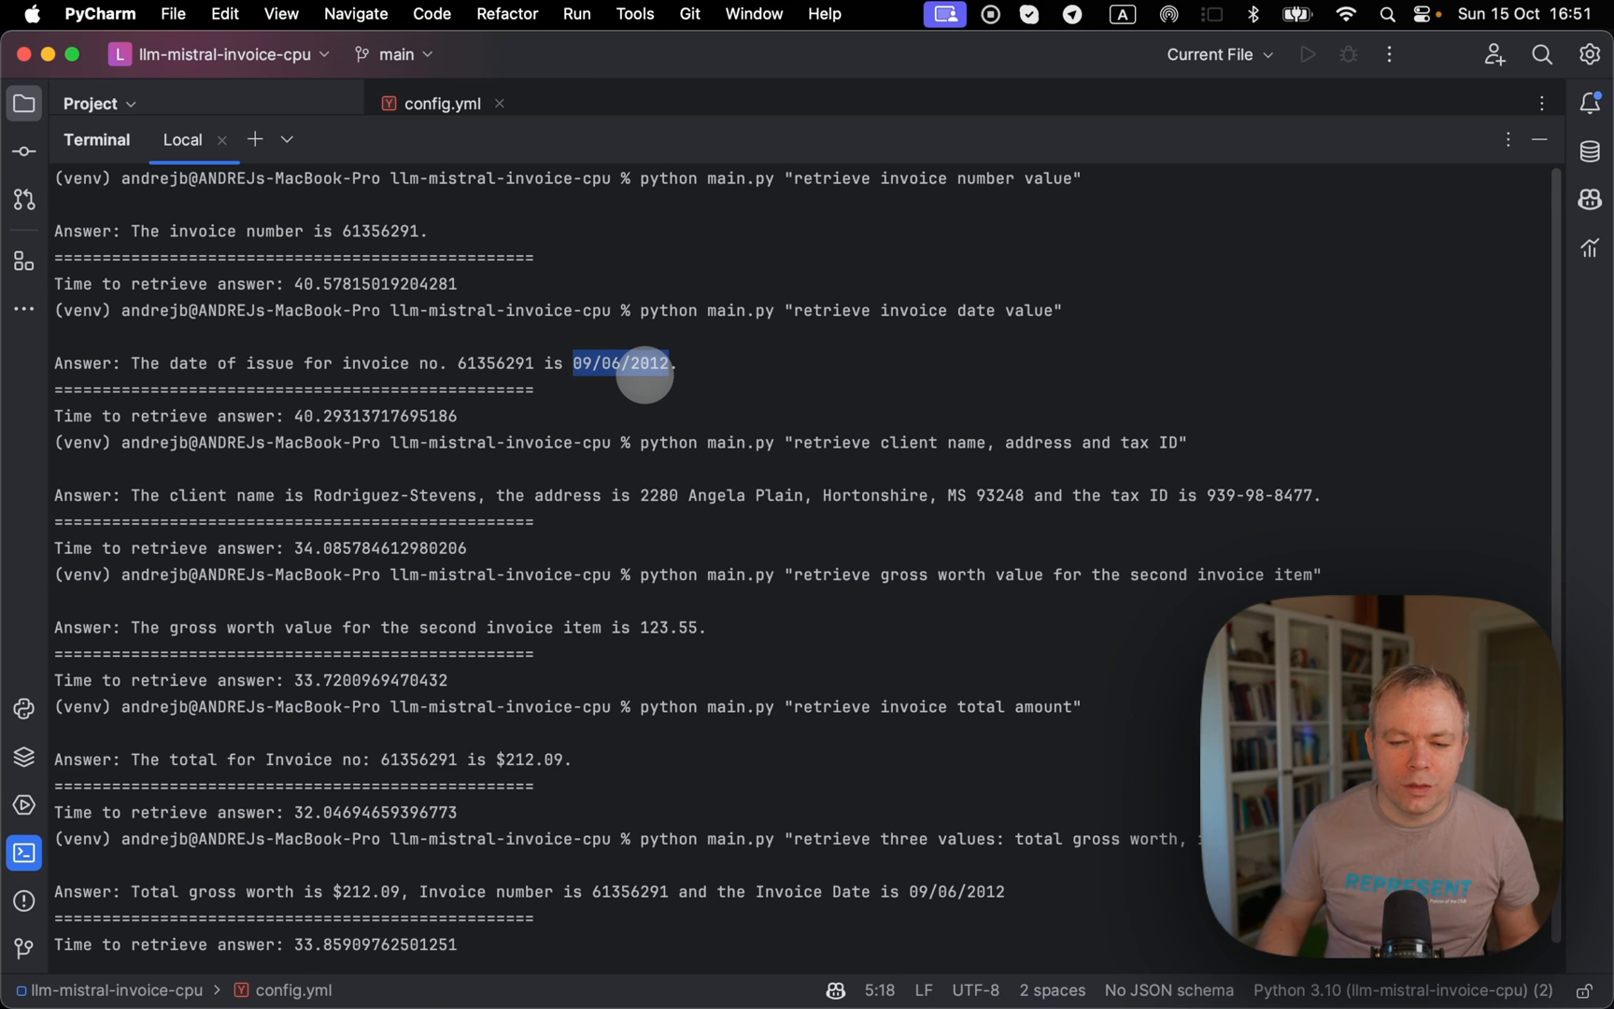
scroll(down, 3)
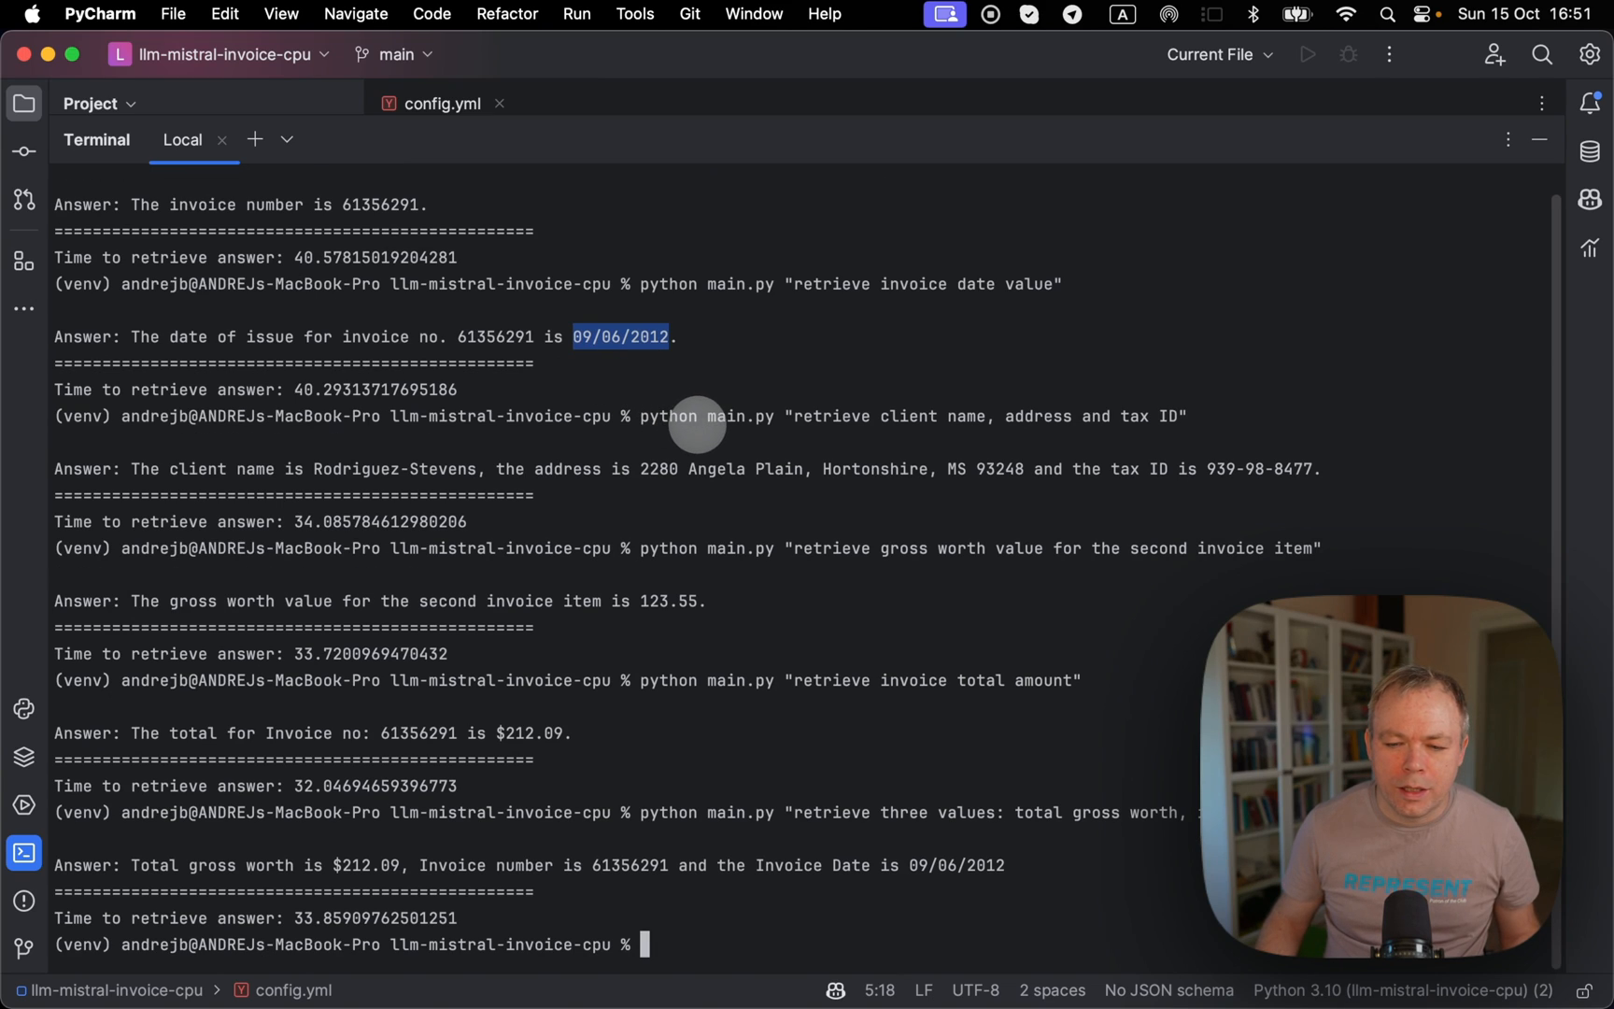
mouse_move(849, 416)
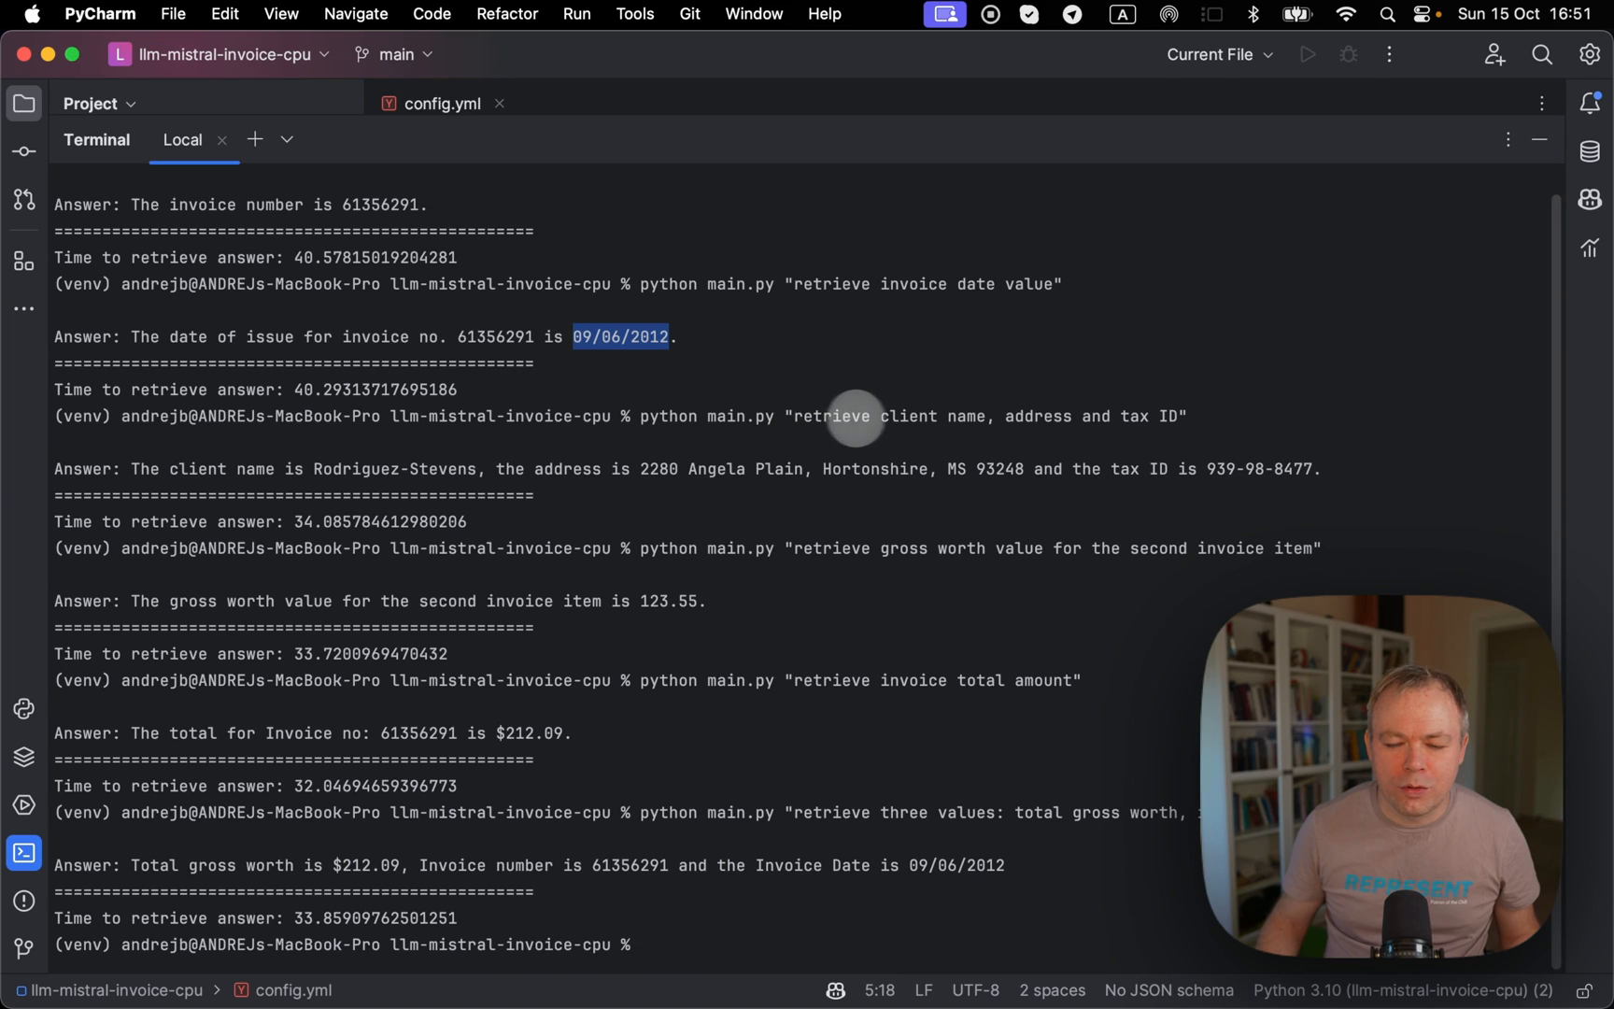
mouse_move(275, 479)
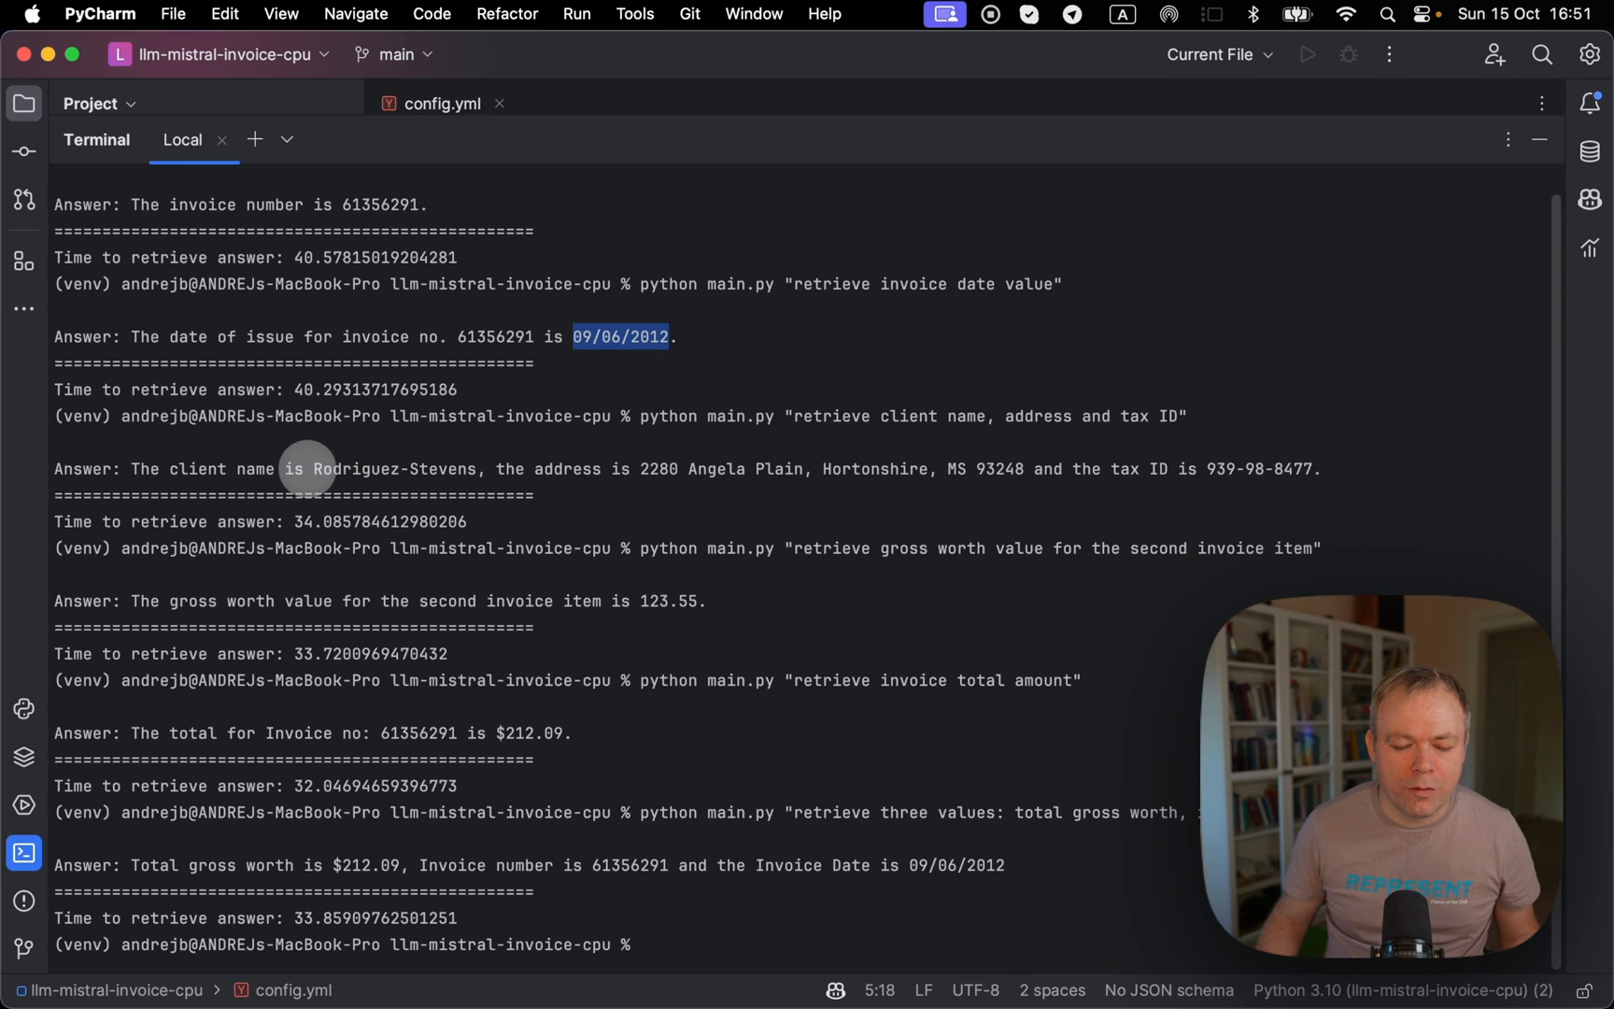
mouse_move(892, 473)
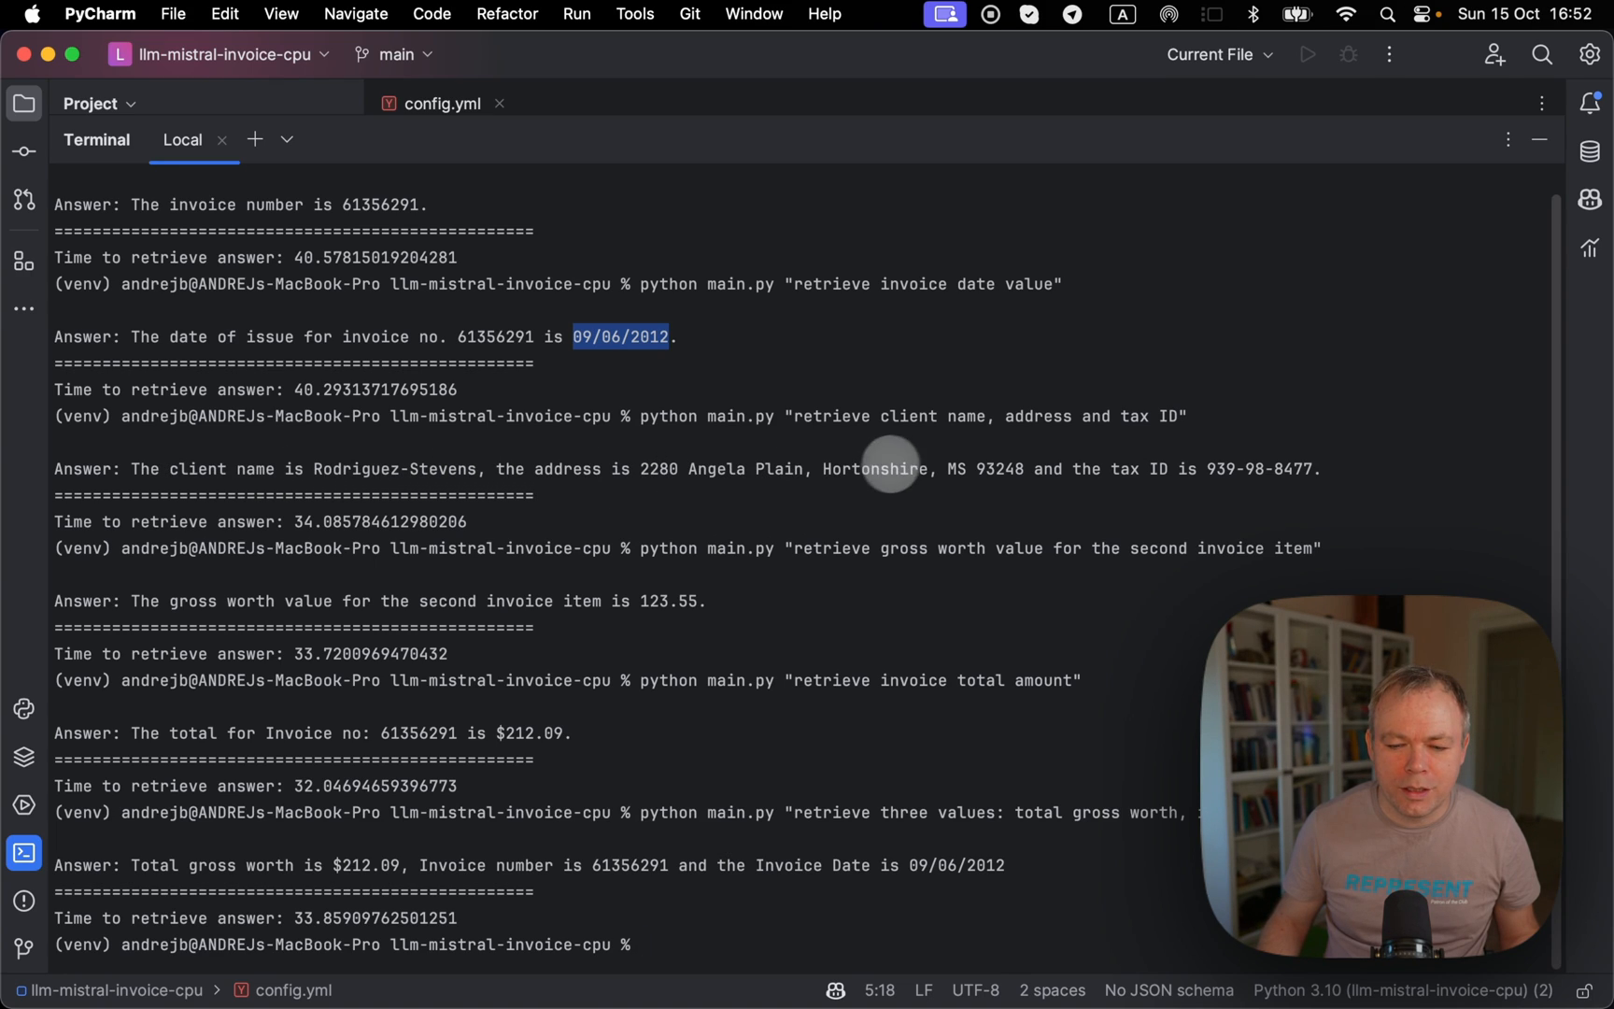
mouse_move(1231, 470)
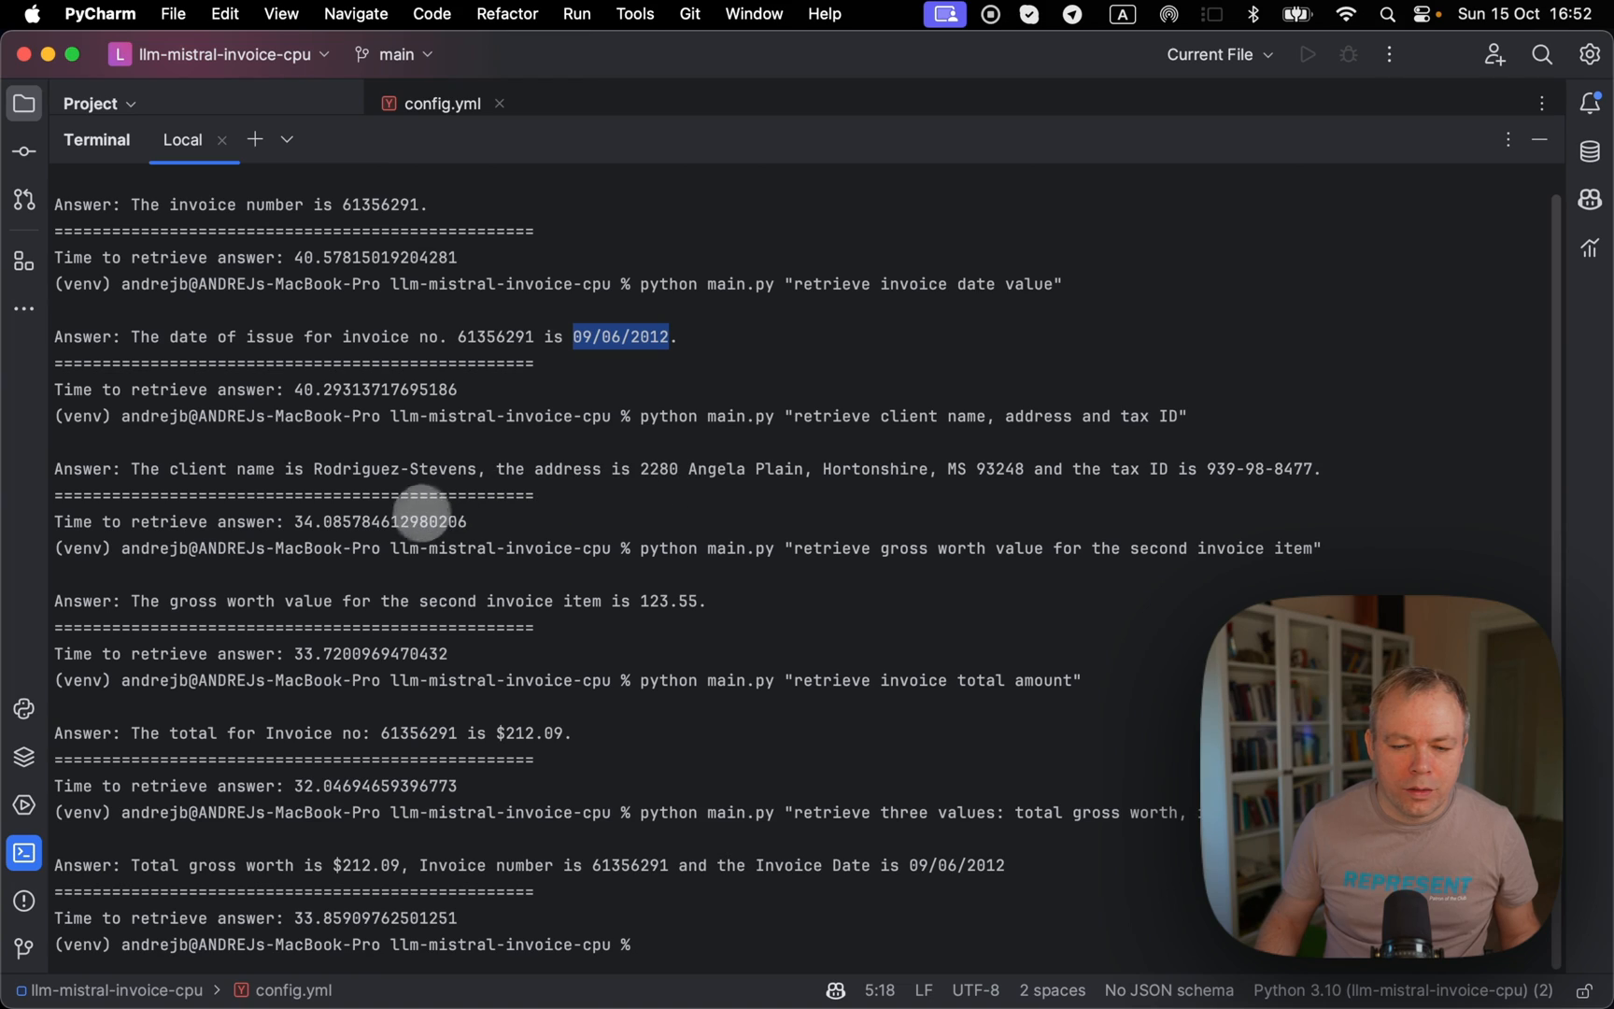
mouse_move(848, 554)
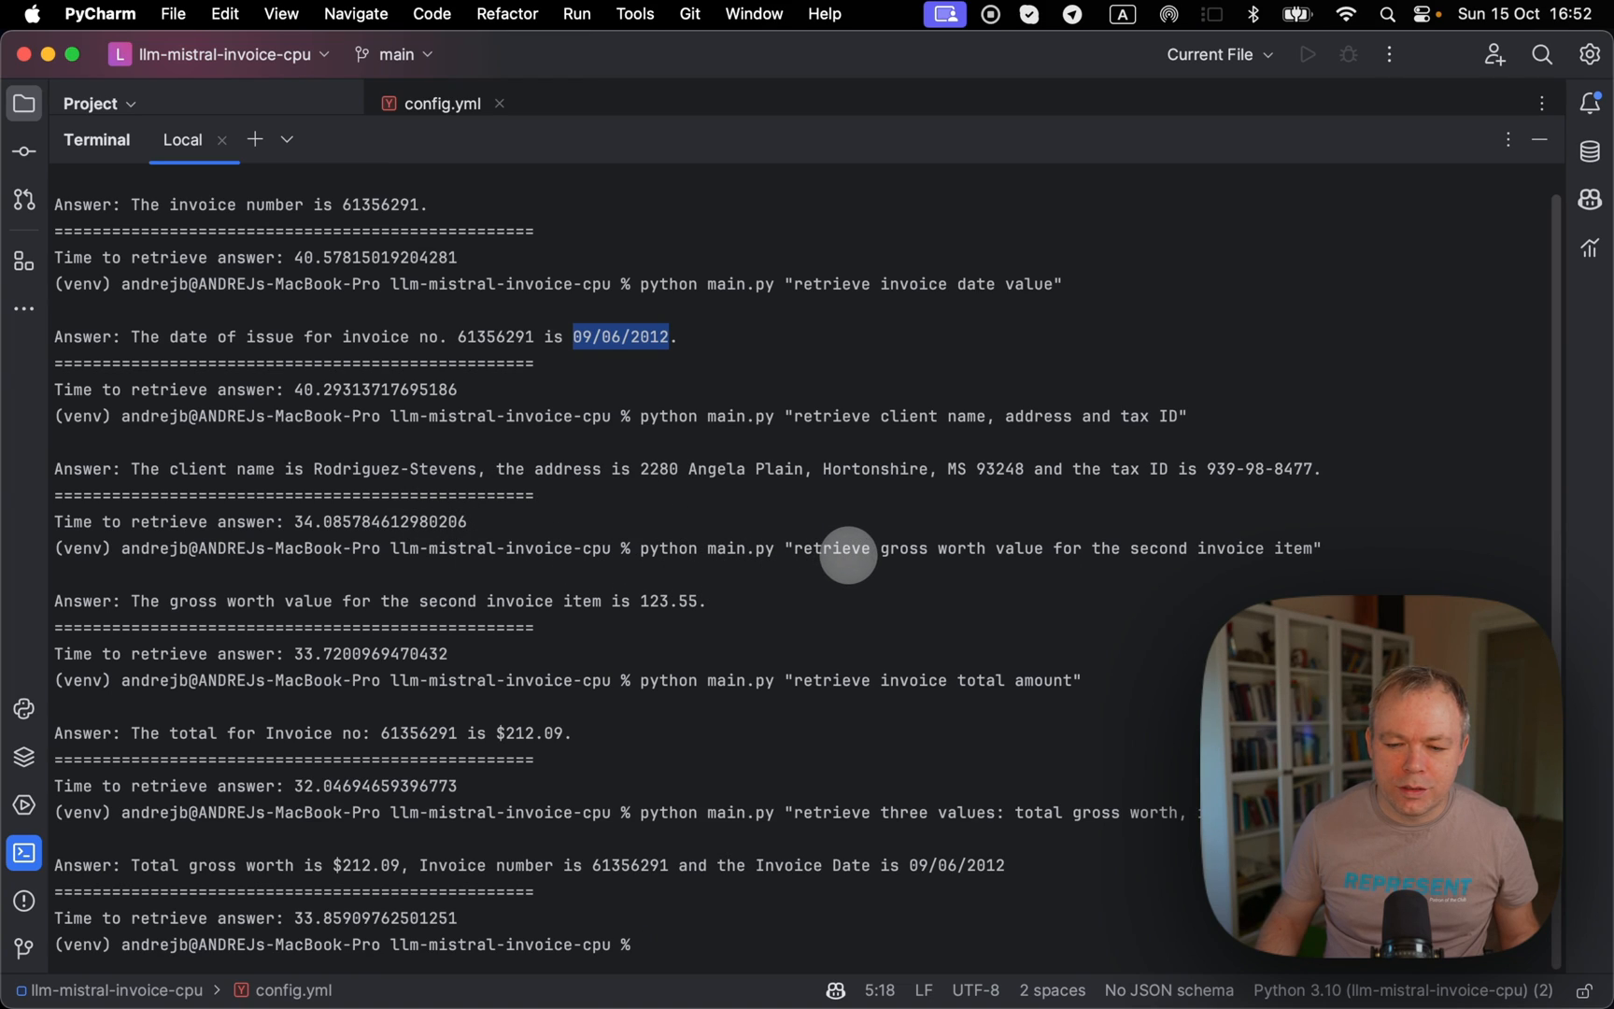
mouse_move(1145, 557)
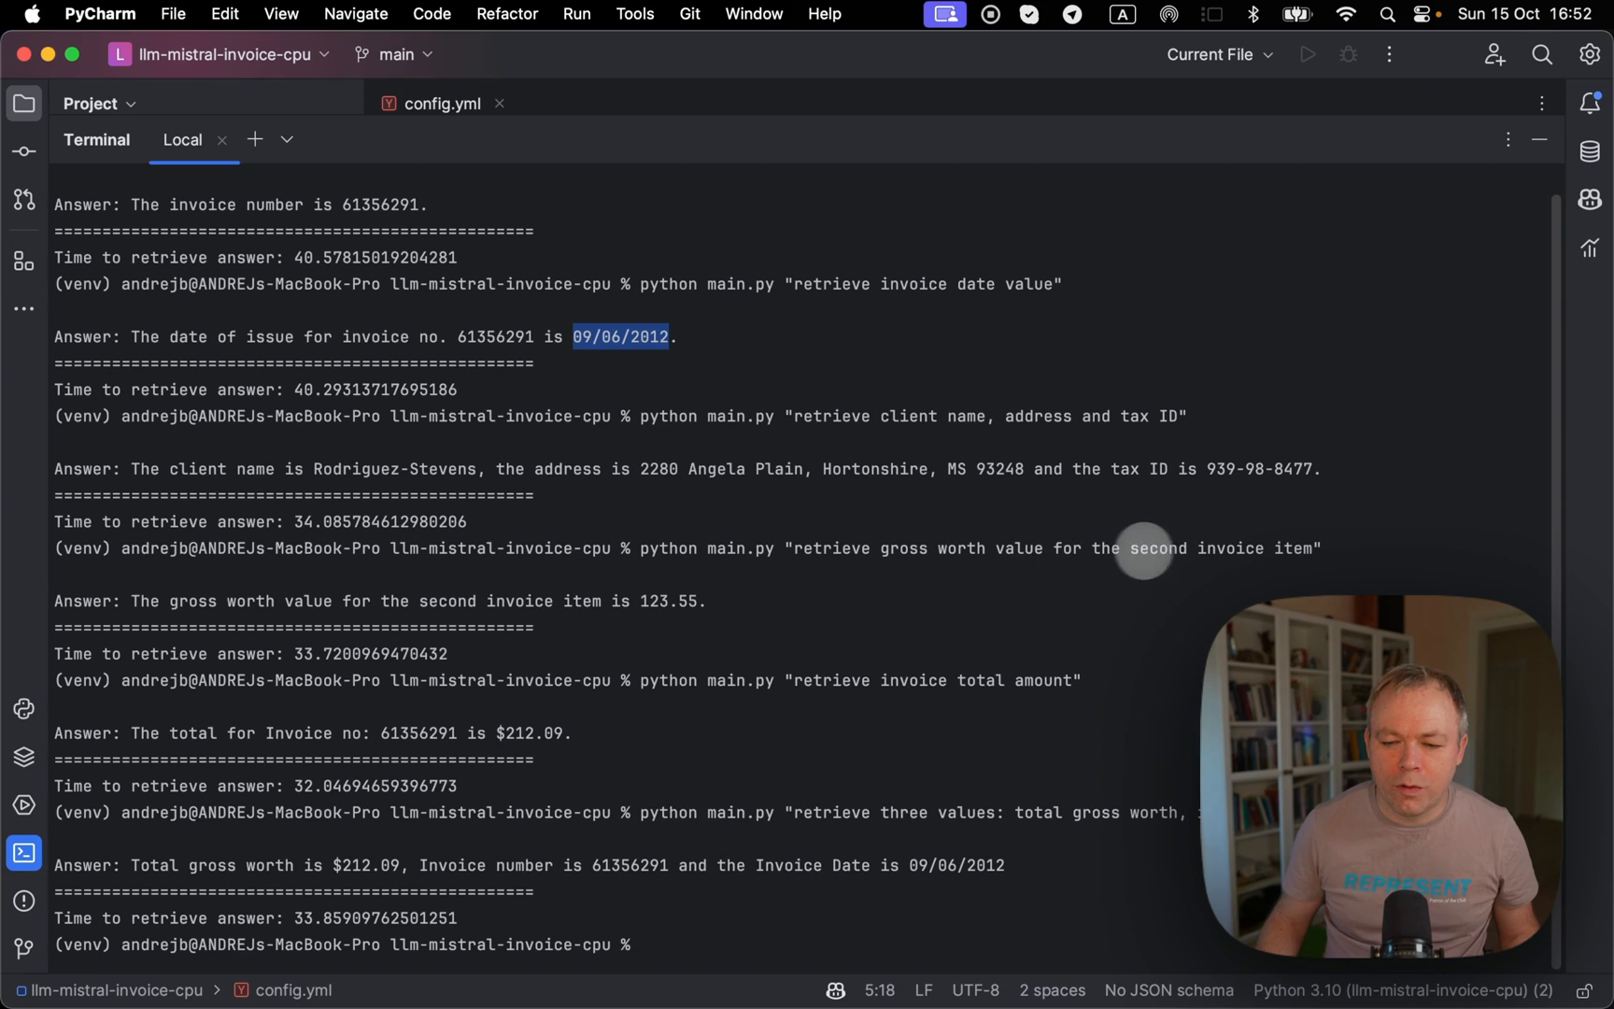
mouse_move(653, 609)
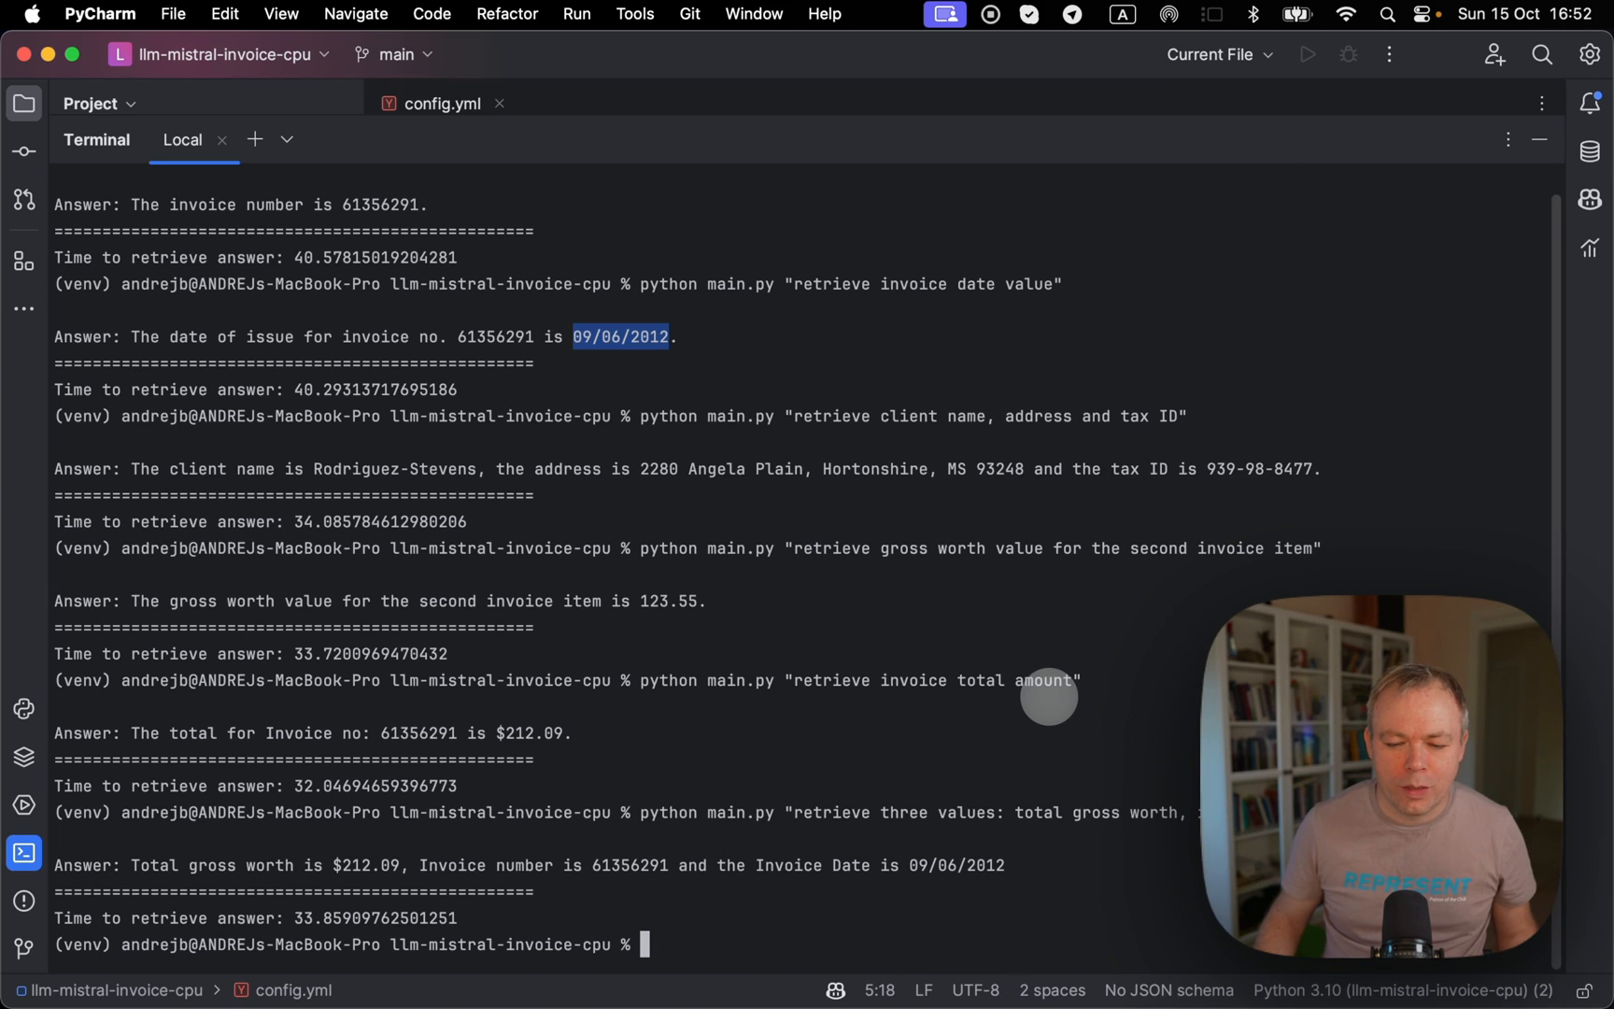
mouse_move(791, 682)
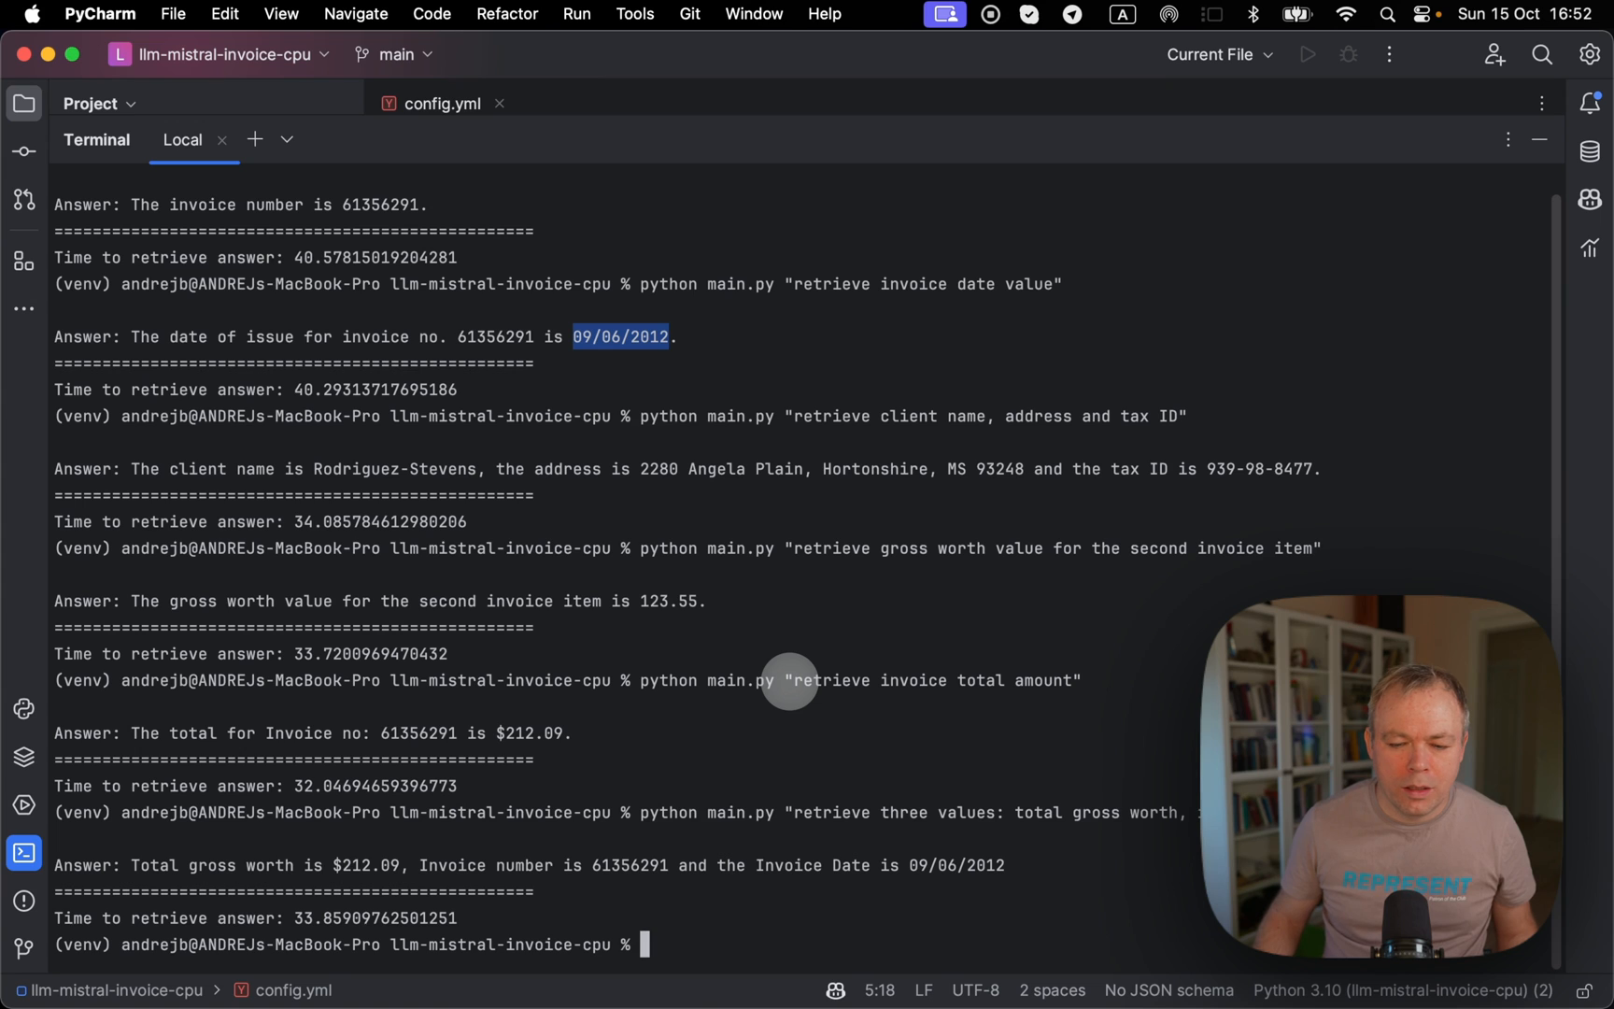
mouse_move(1009, 682)
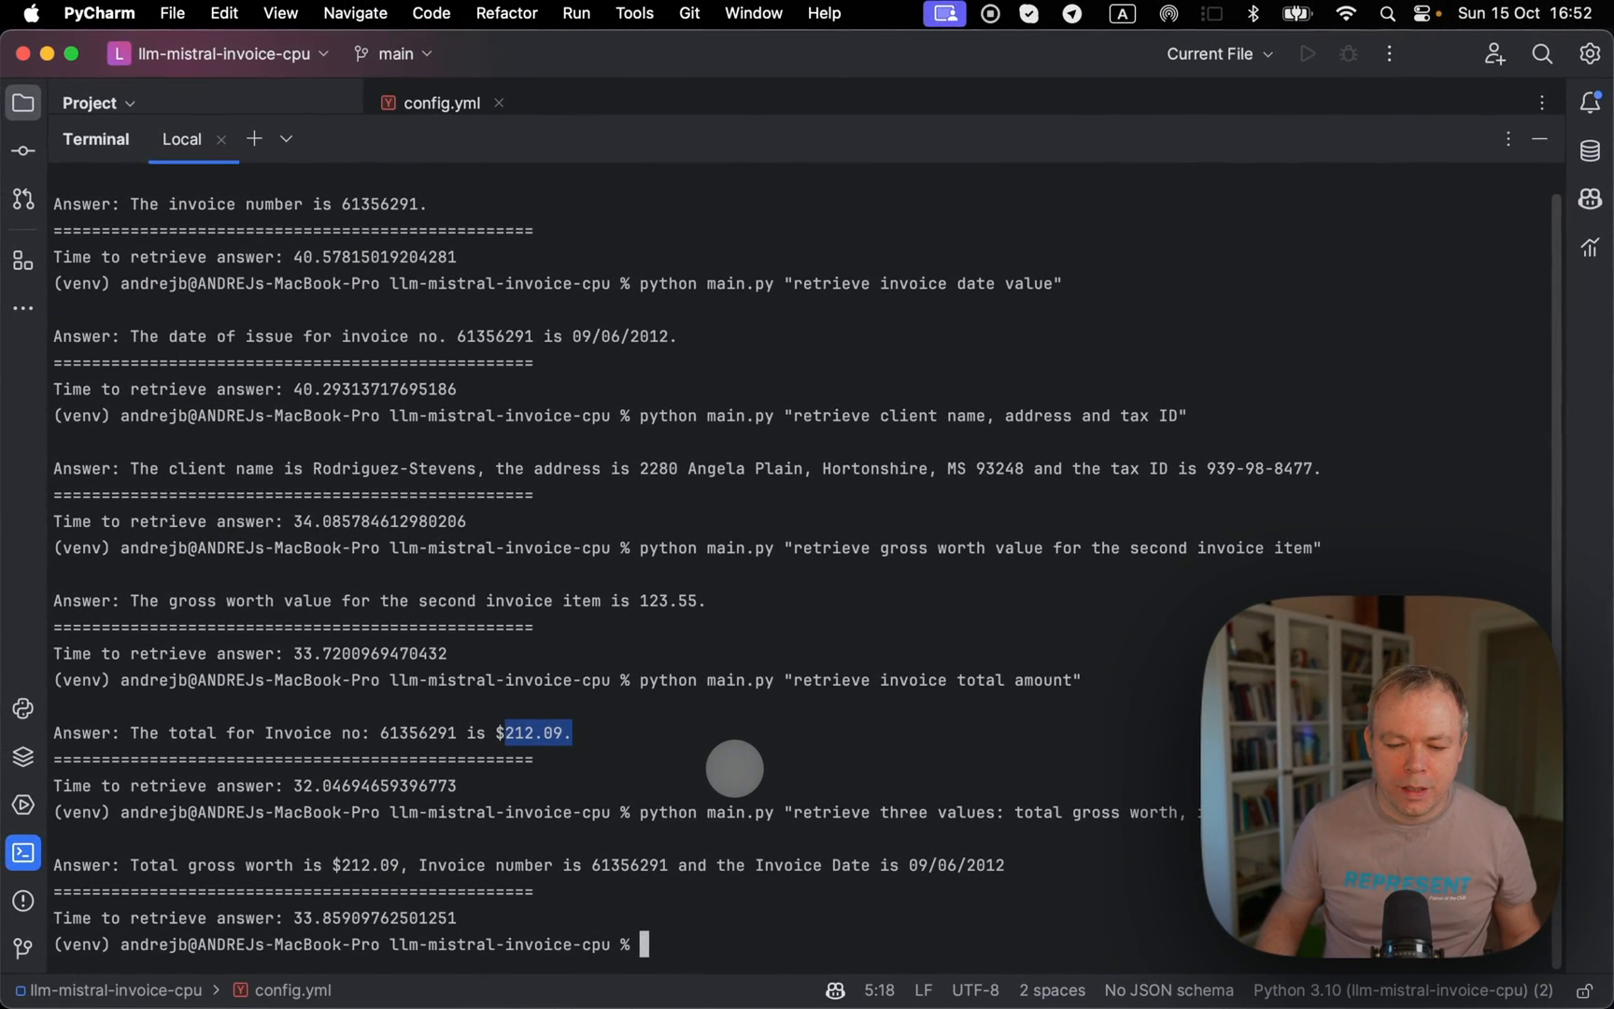
mouse_move(825, 821)
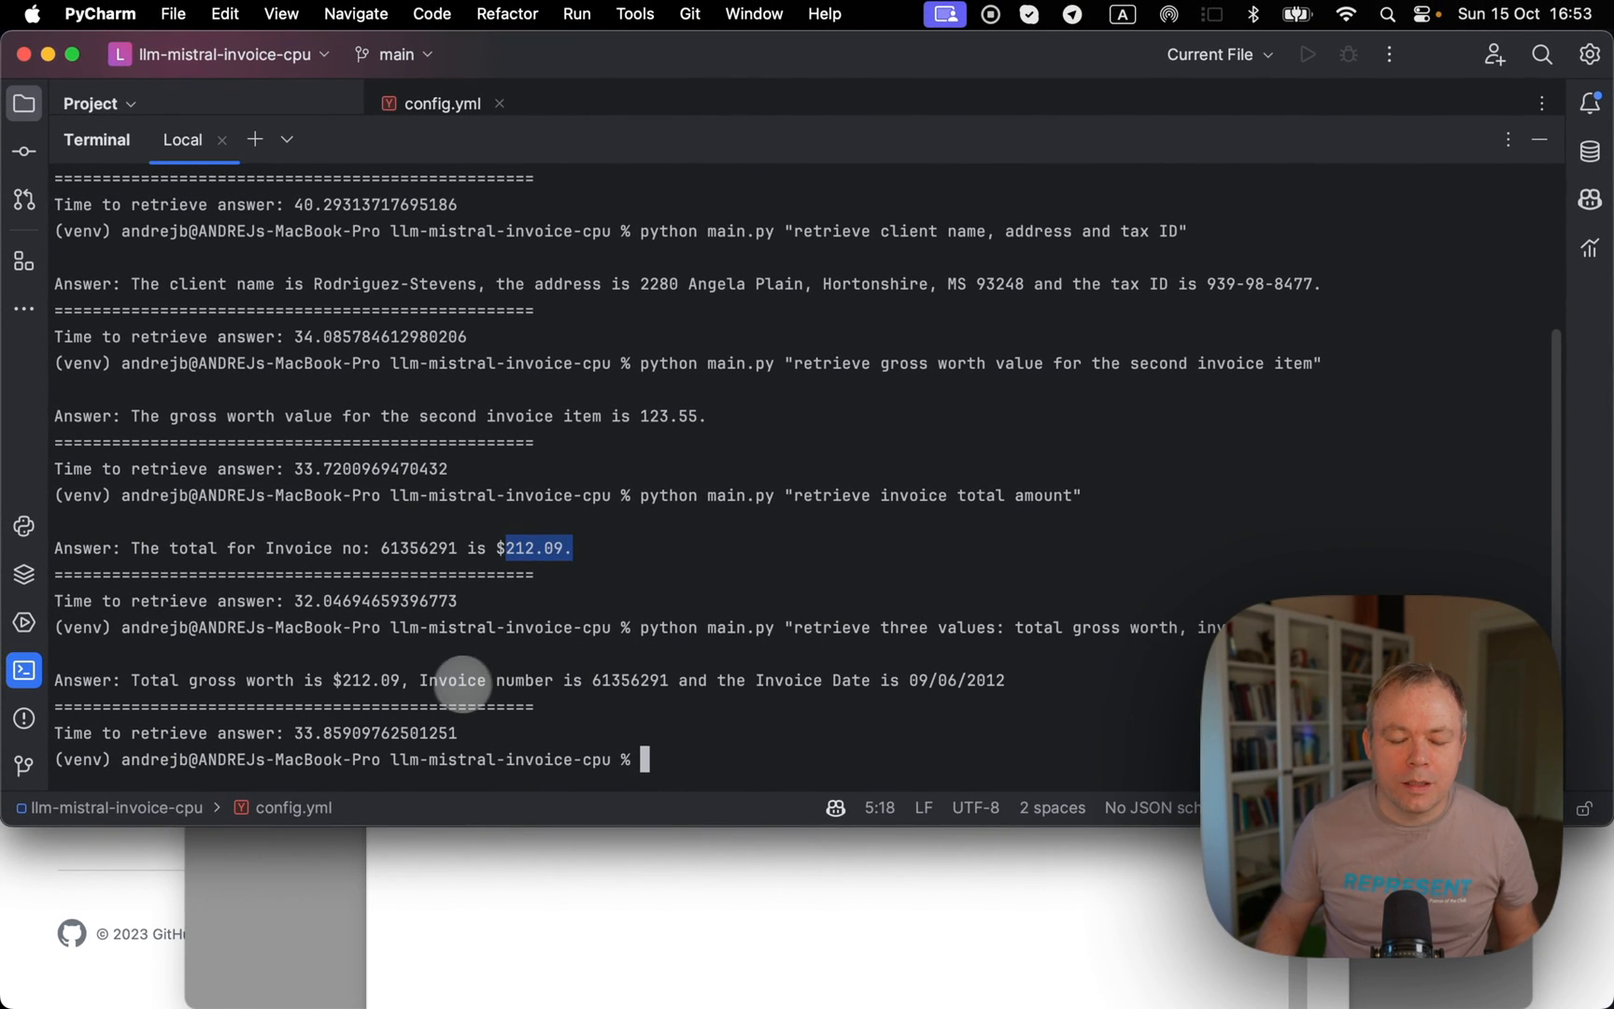
mouse_move(361, 680)
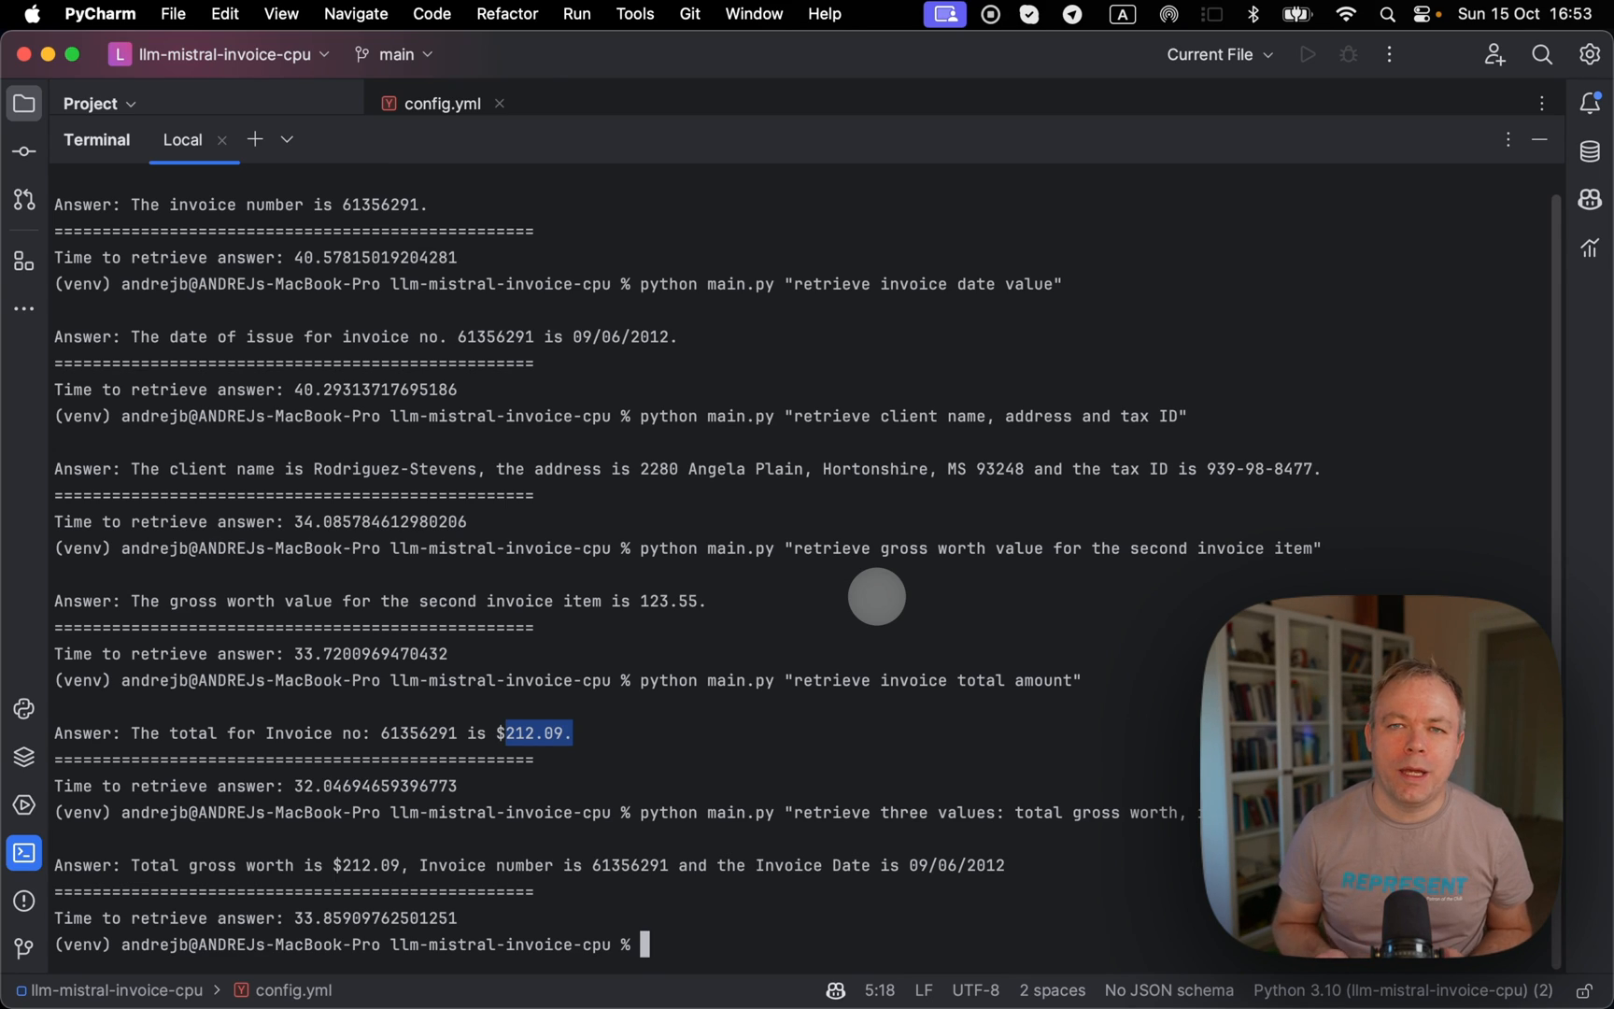
mouse_move(810, 592)
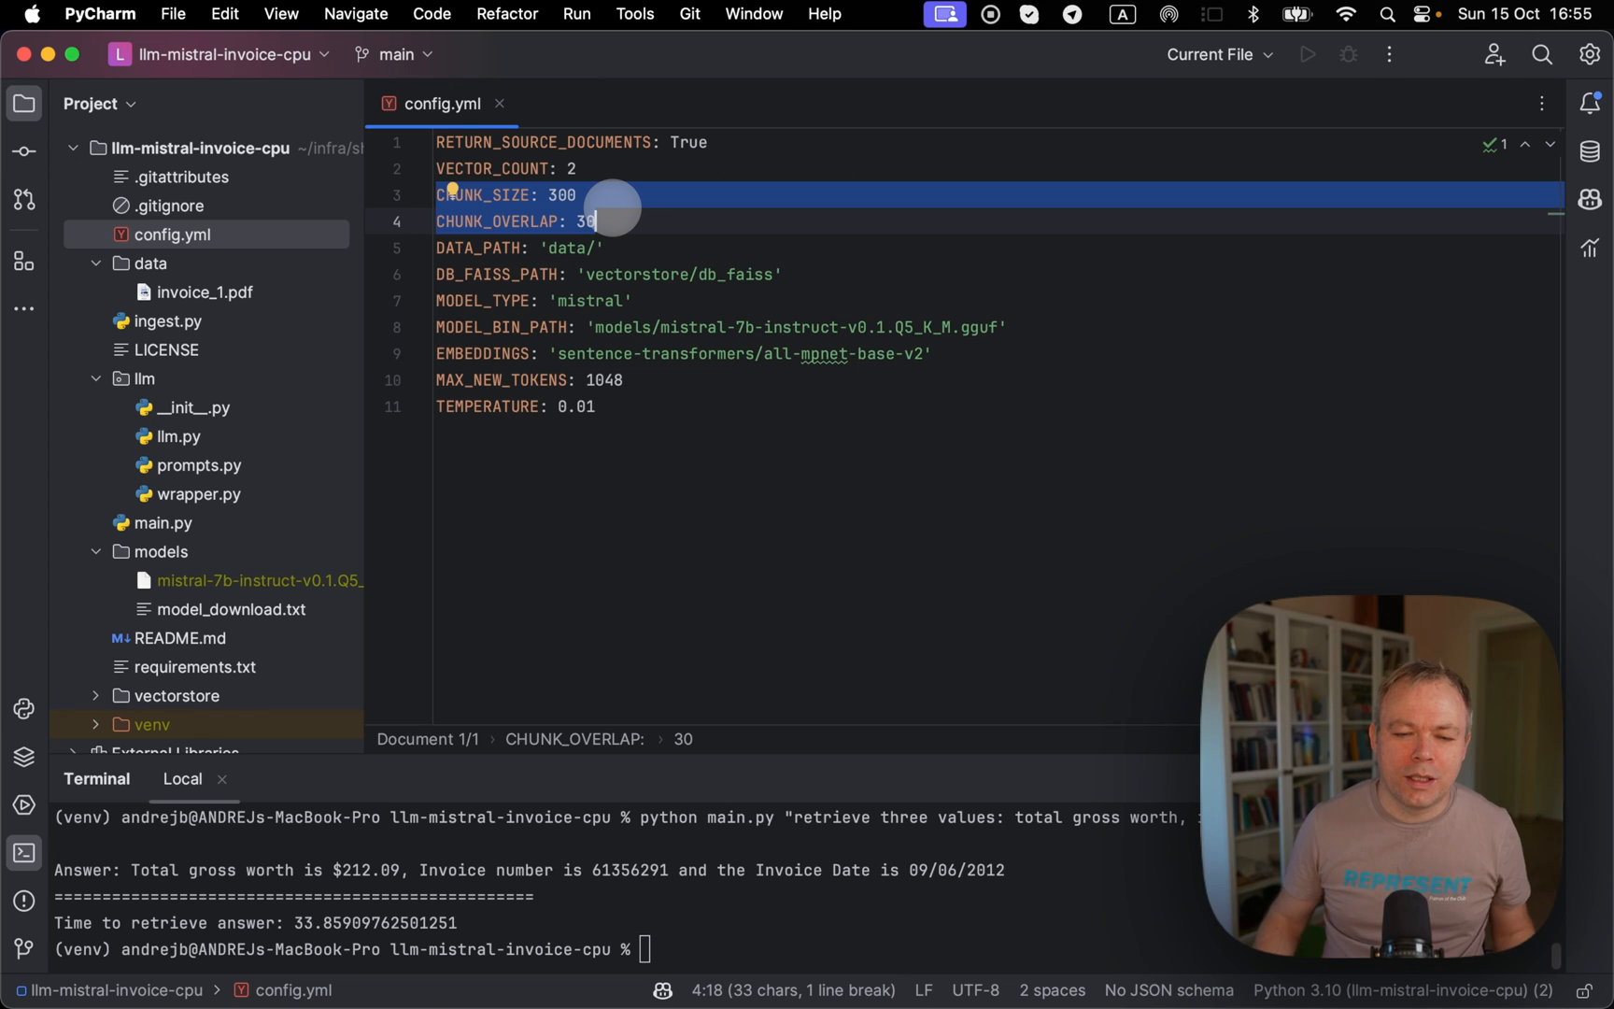
mouse_move(564, 327)
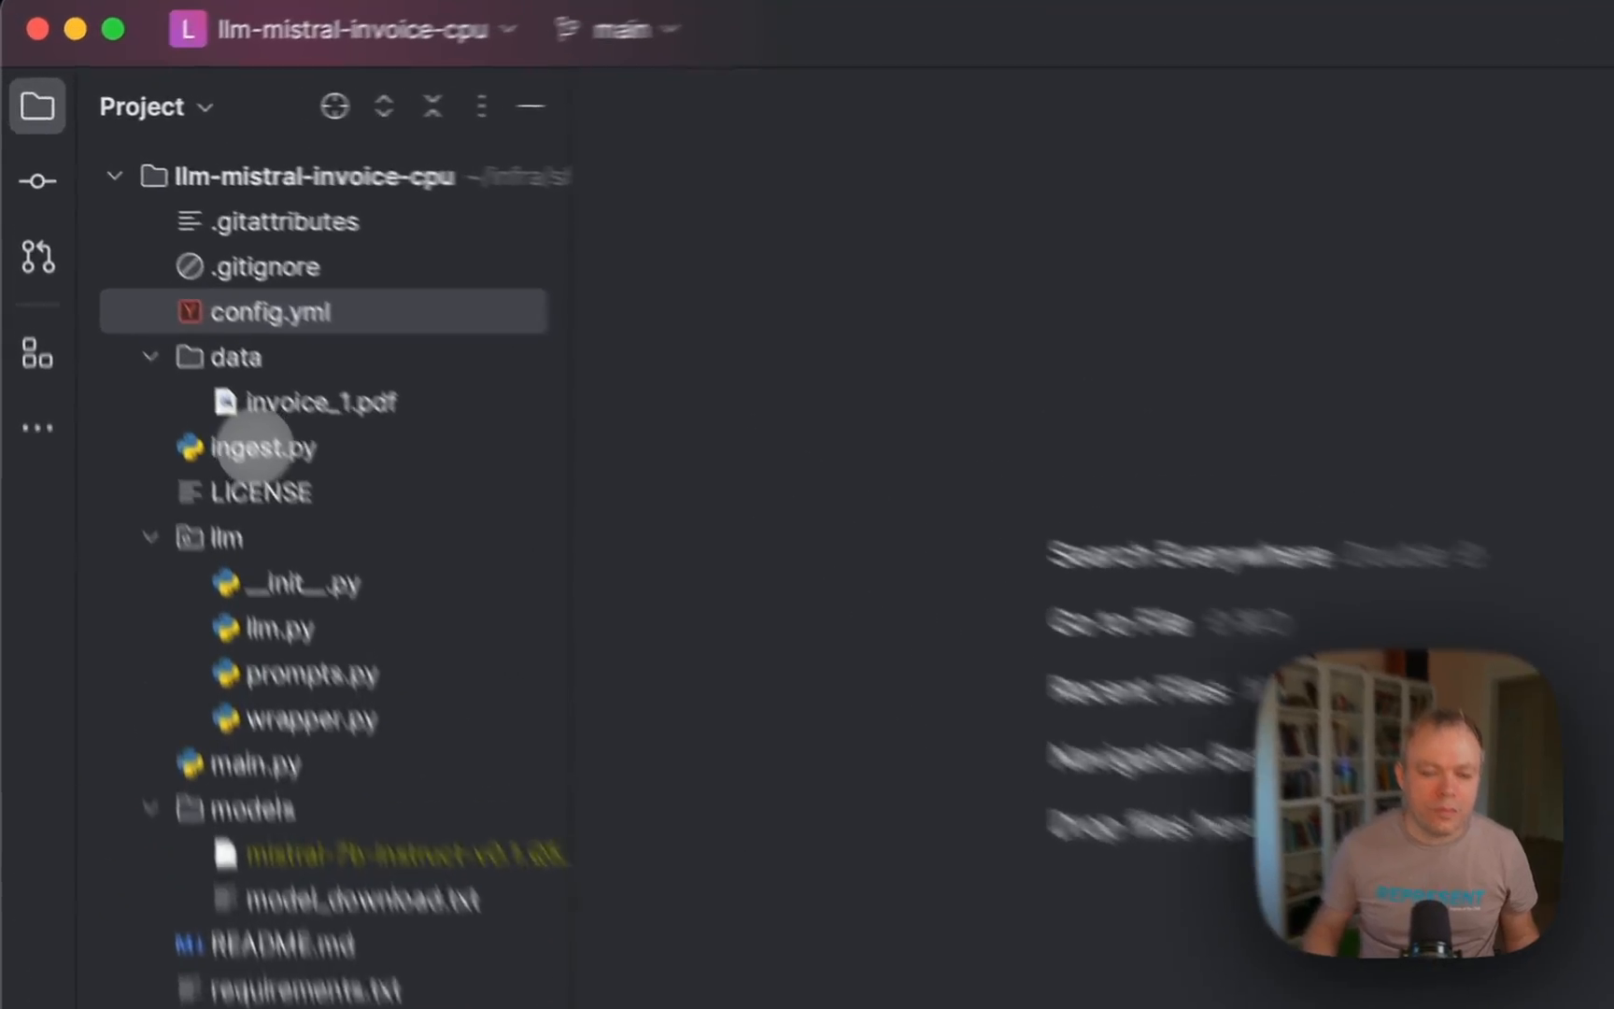
- Open ingest.py from the Project tool window
double_click(264, 447)
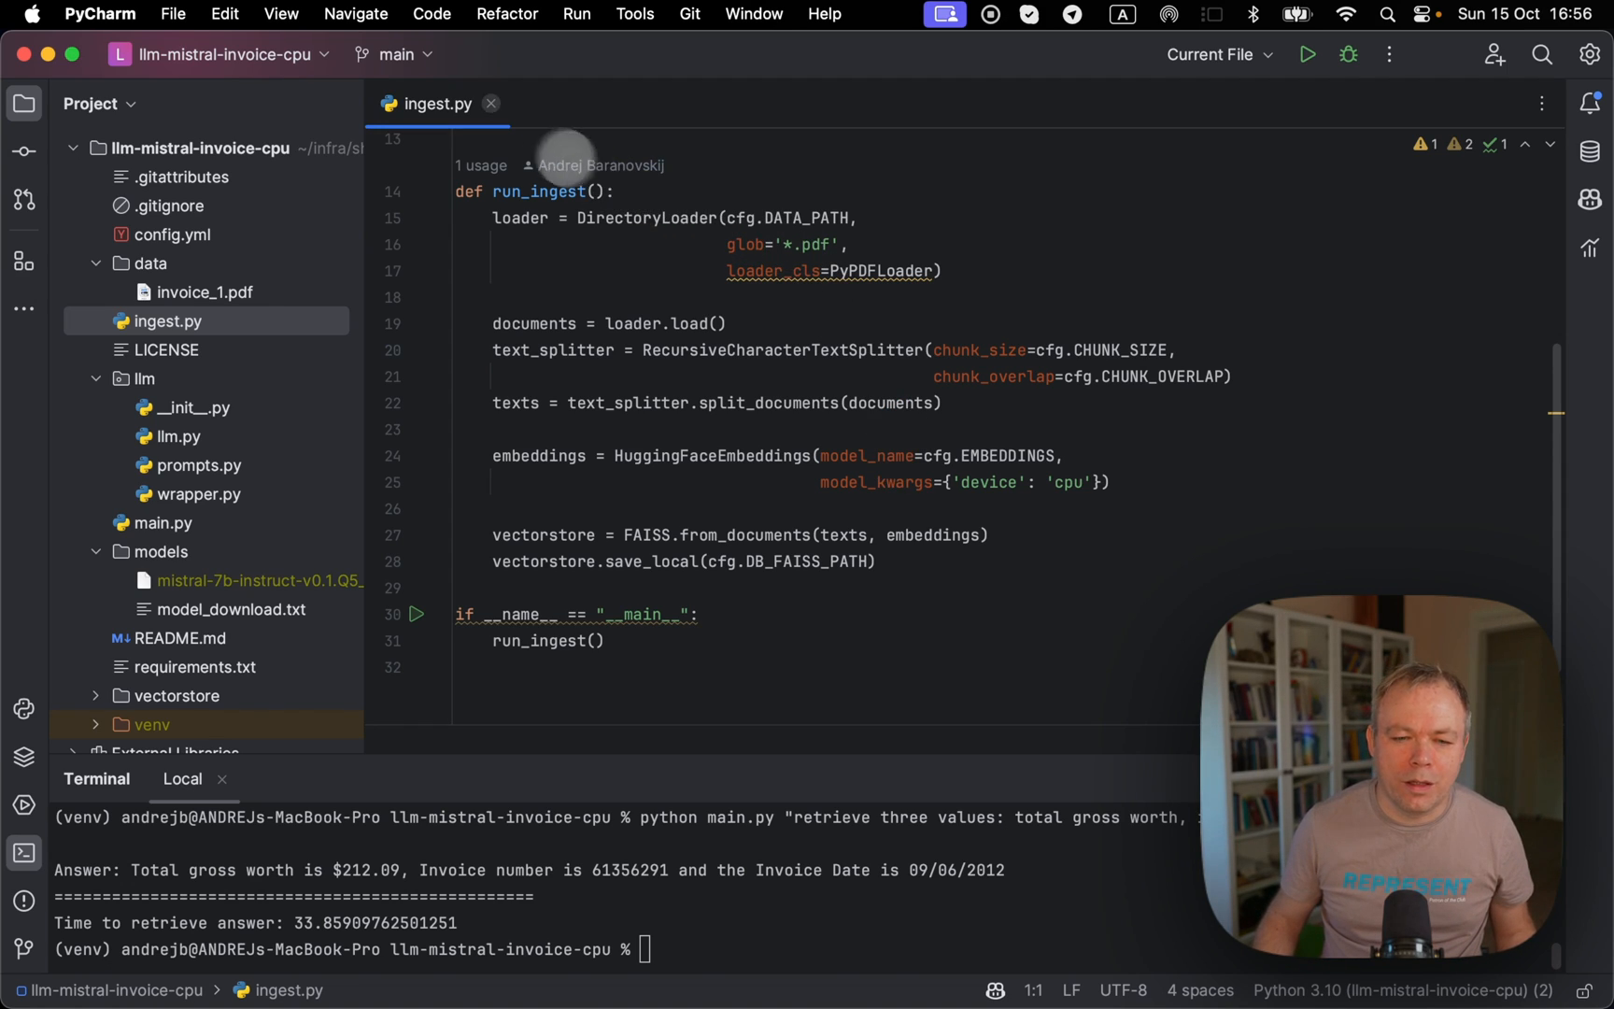
- Close ingest.py, view models/model_download.txt, then close that tab too
click(490, 104)
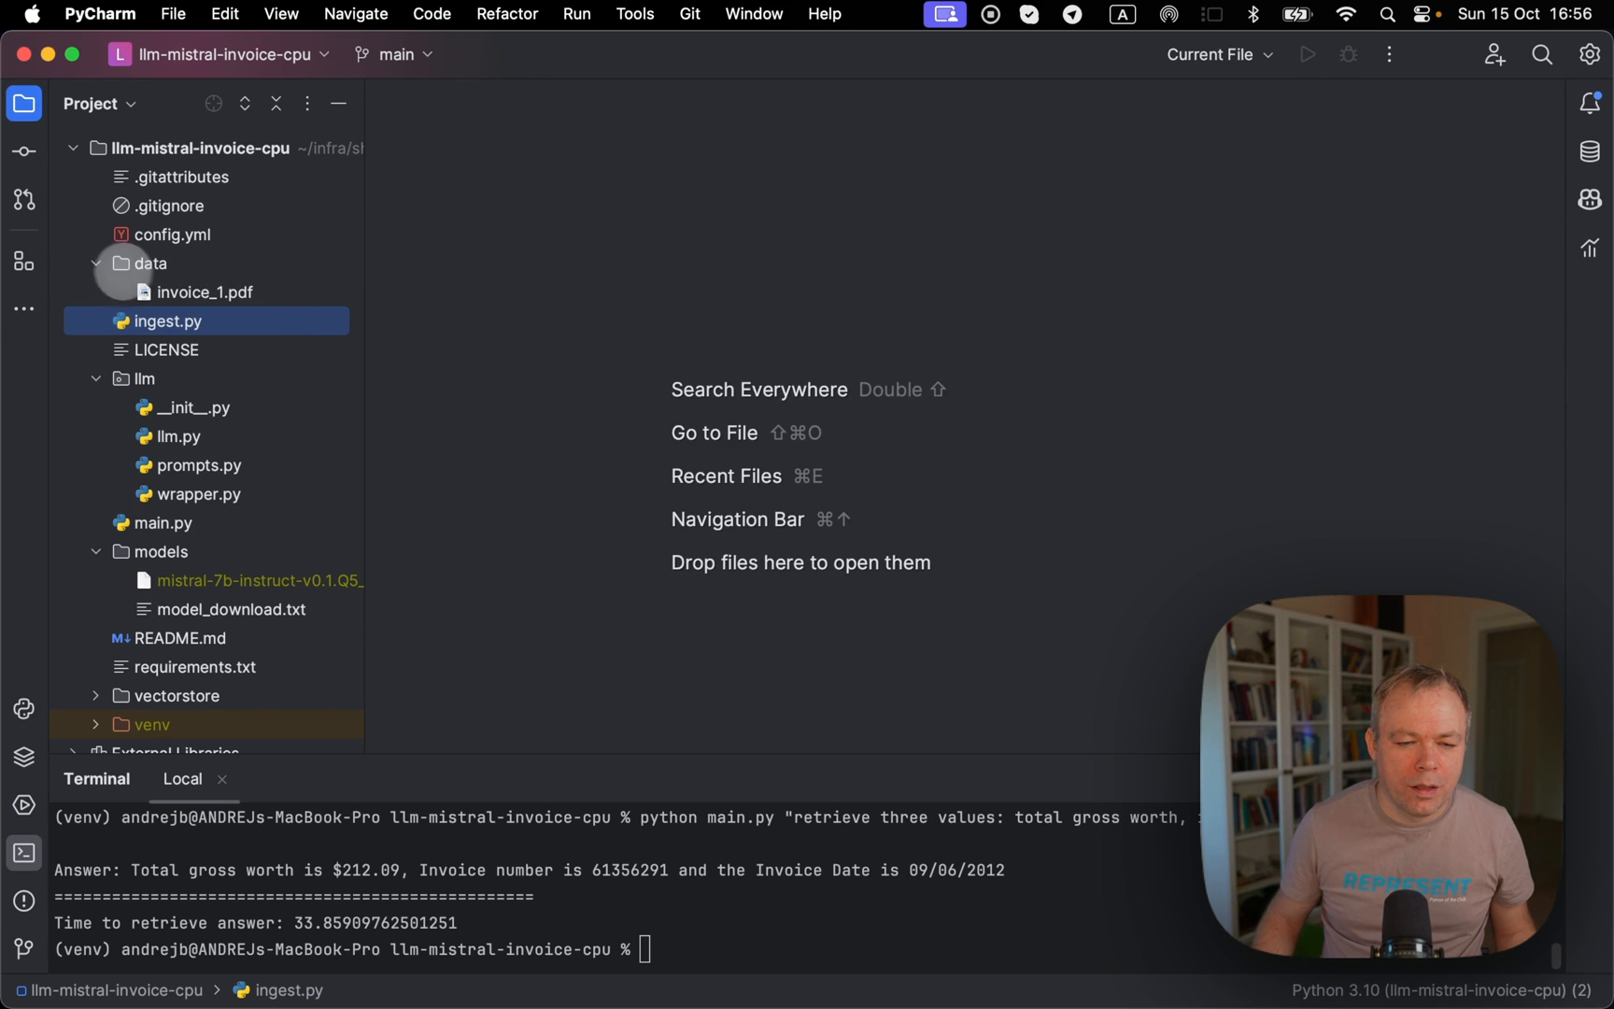
scroll(down, 3)
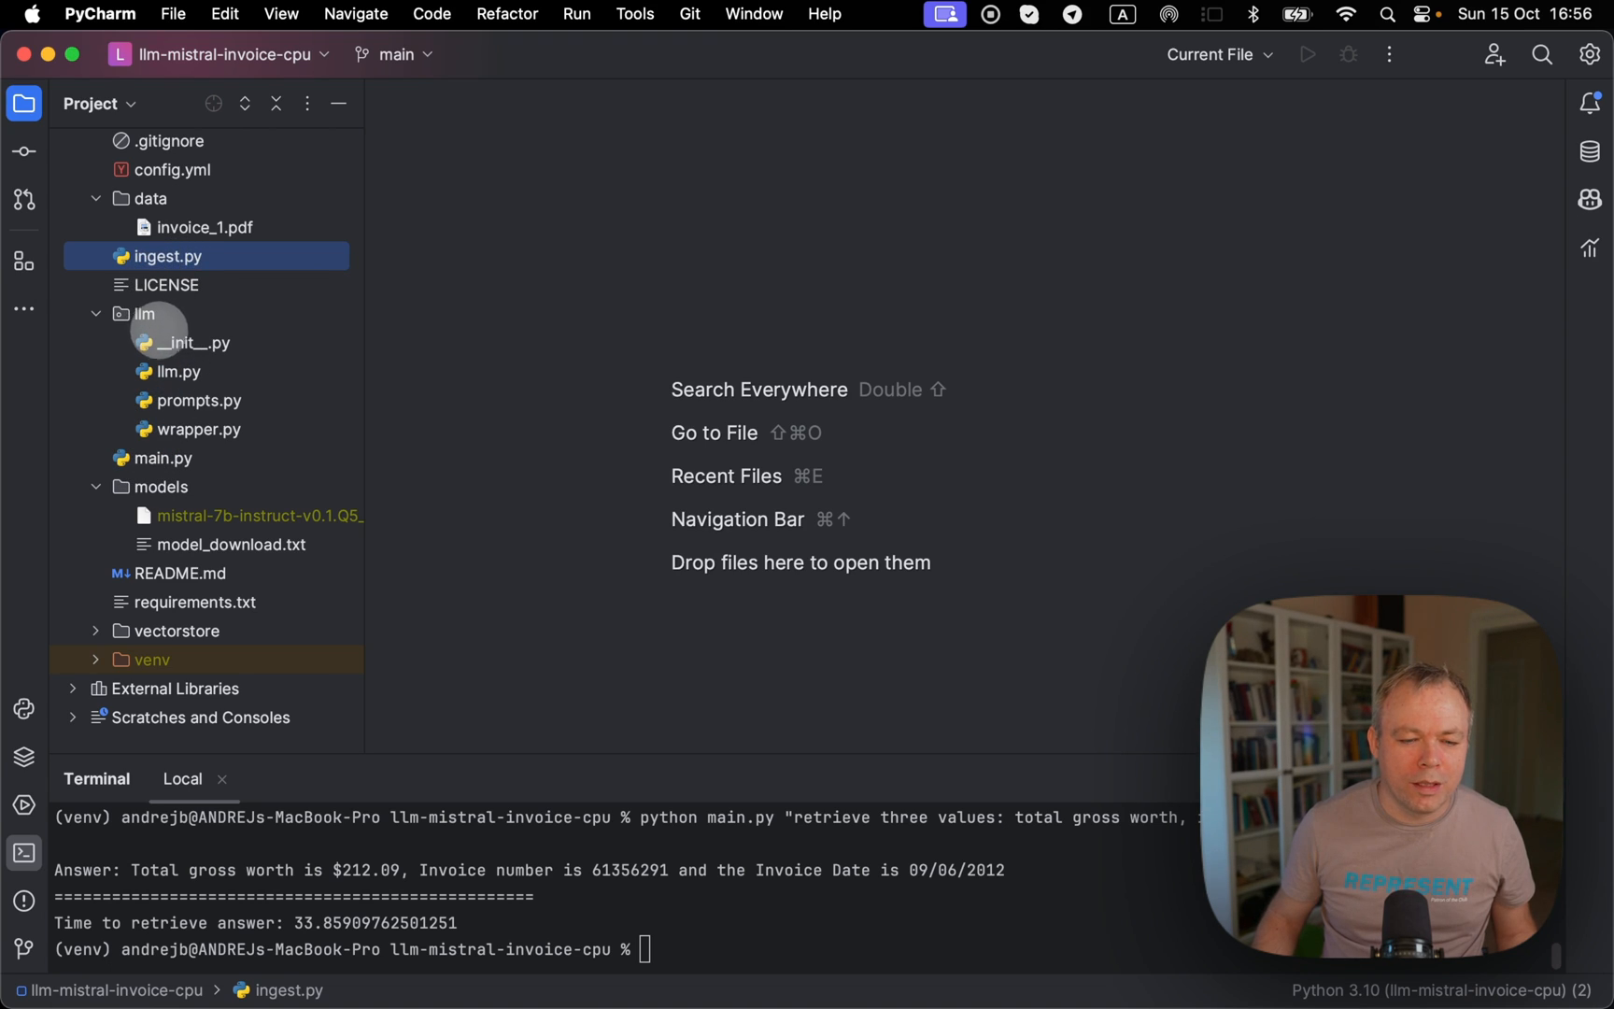
mouse_move(215, 531)
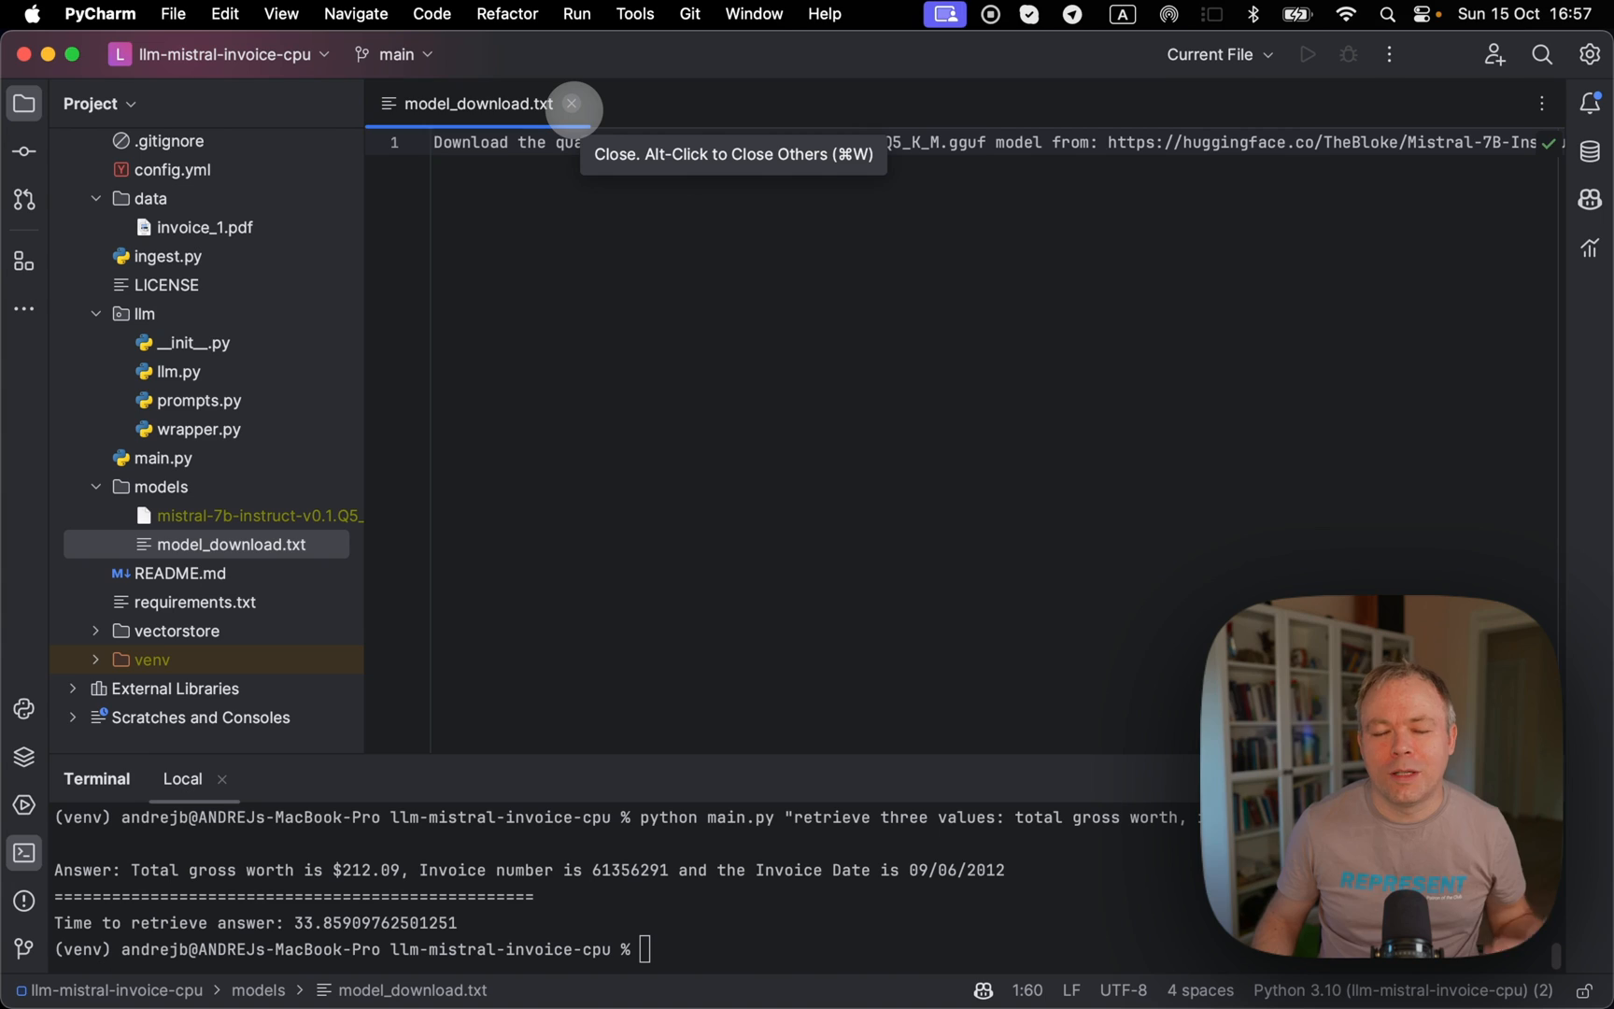
click(569, 103)
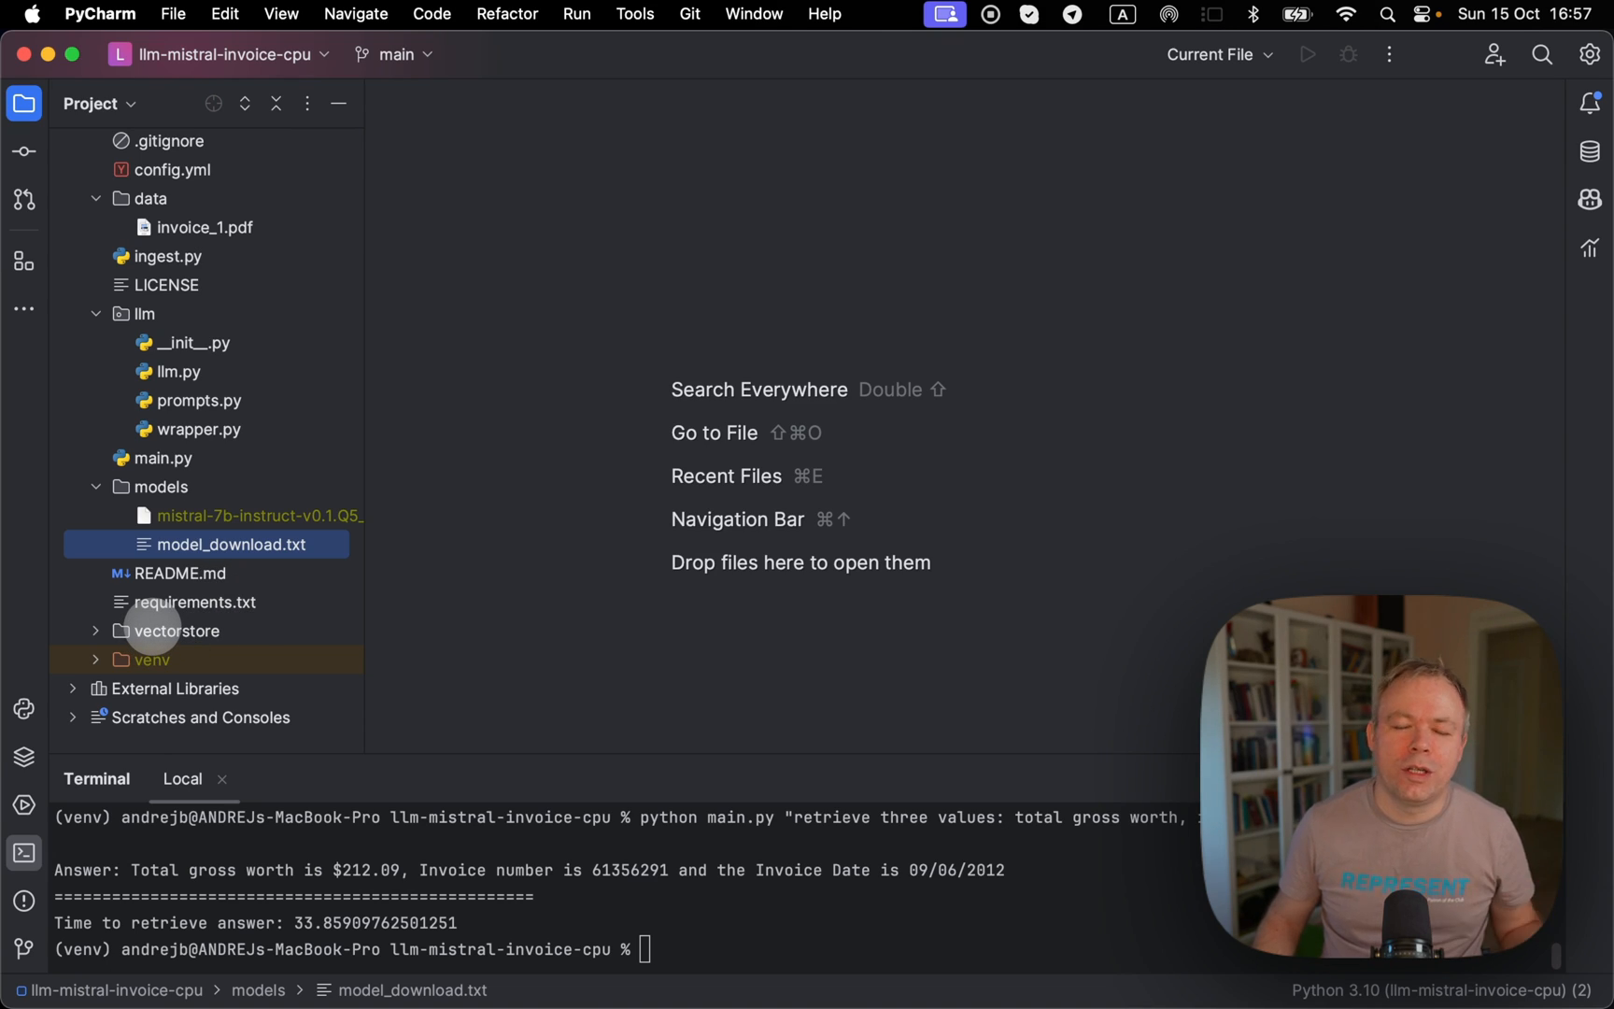
mouse_move(168, 615)
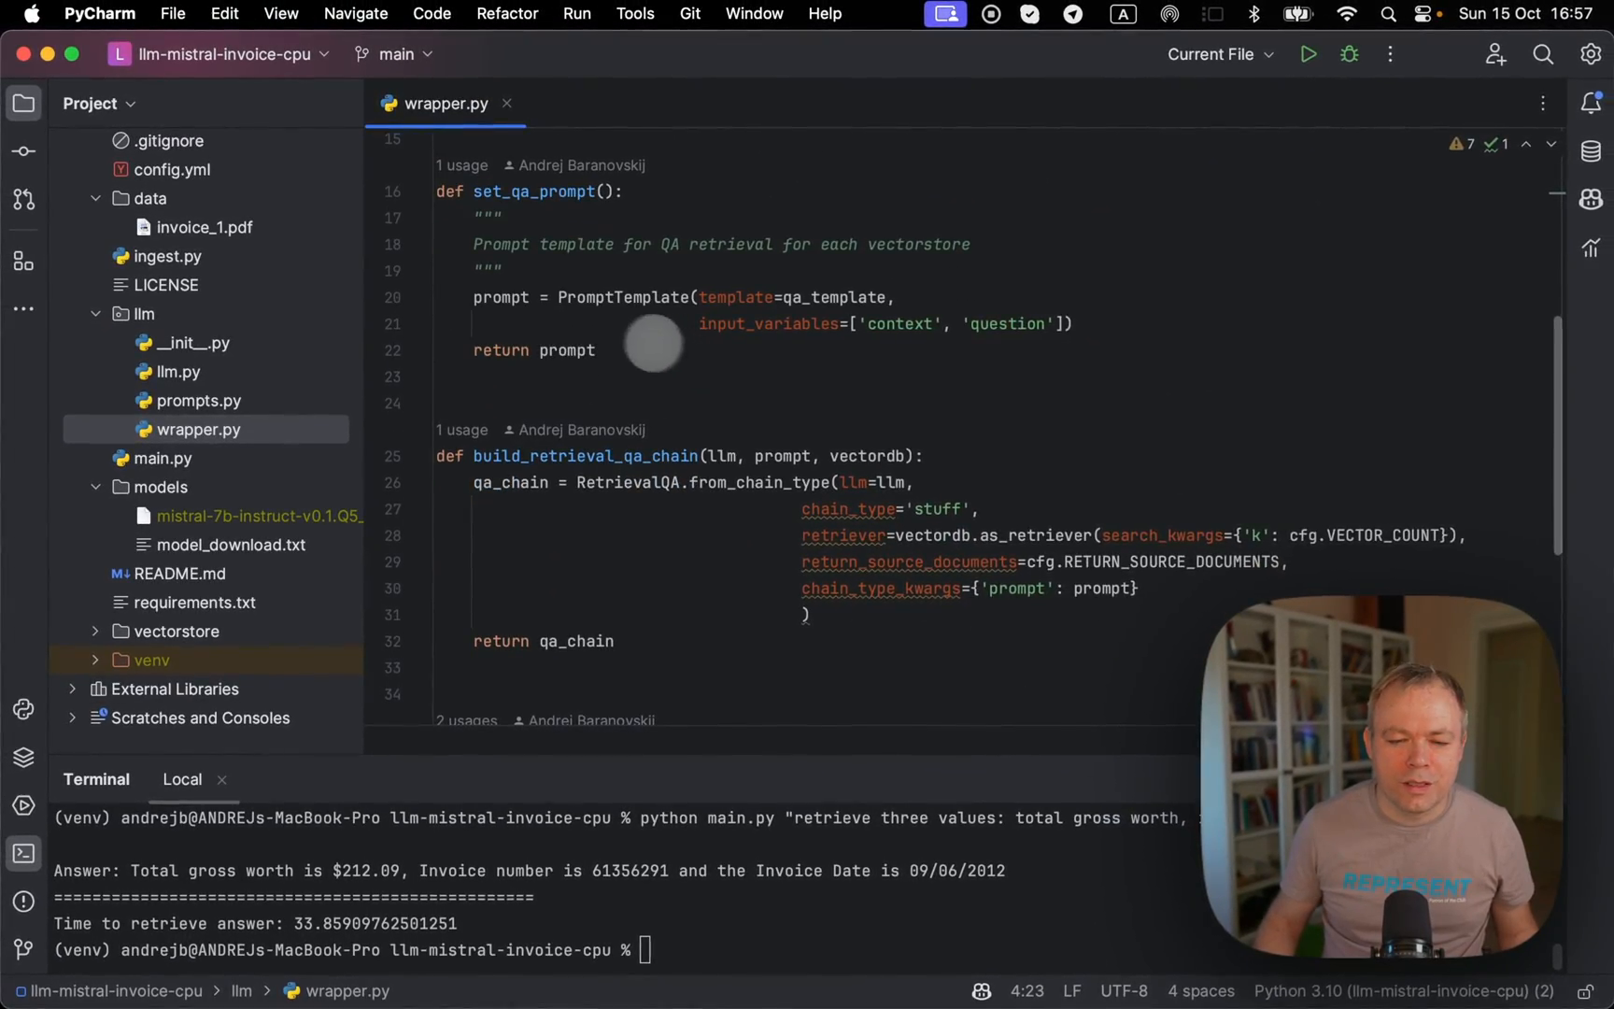
- Scroll wrapper.py through set_qa_prompt, build_retrieval_qa_chain and setup_qa_chain
scroll(down, 3)
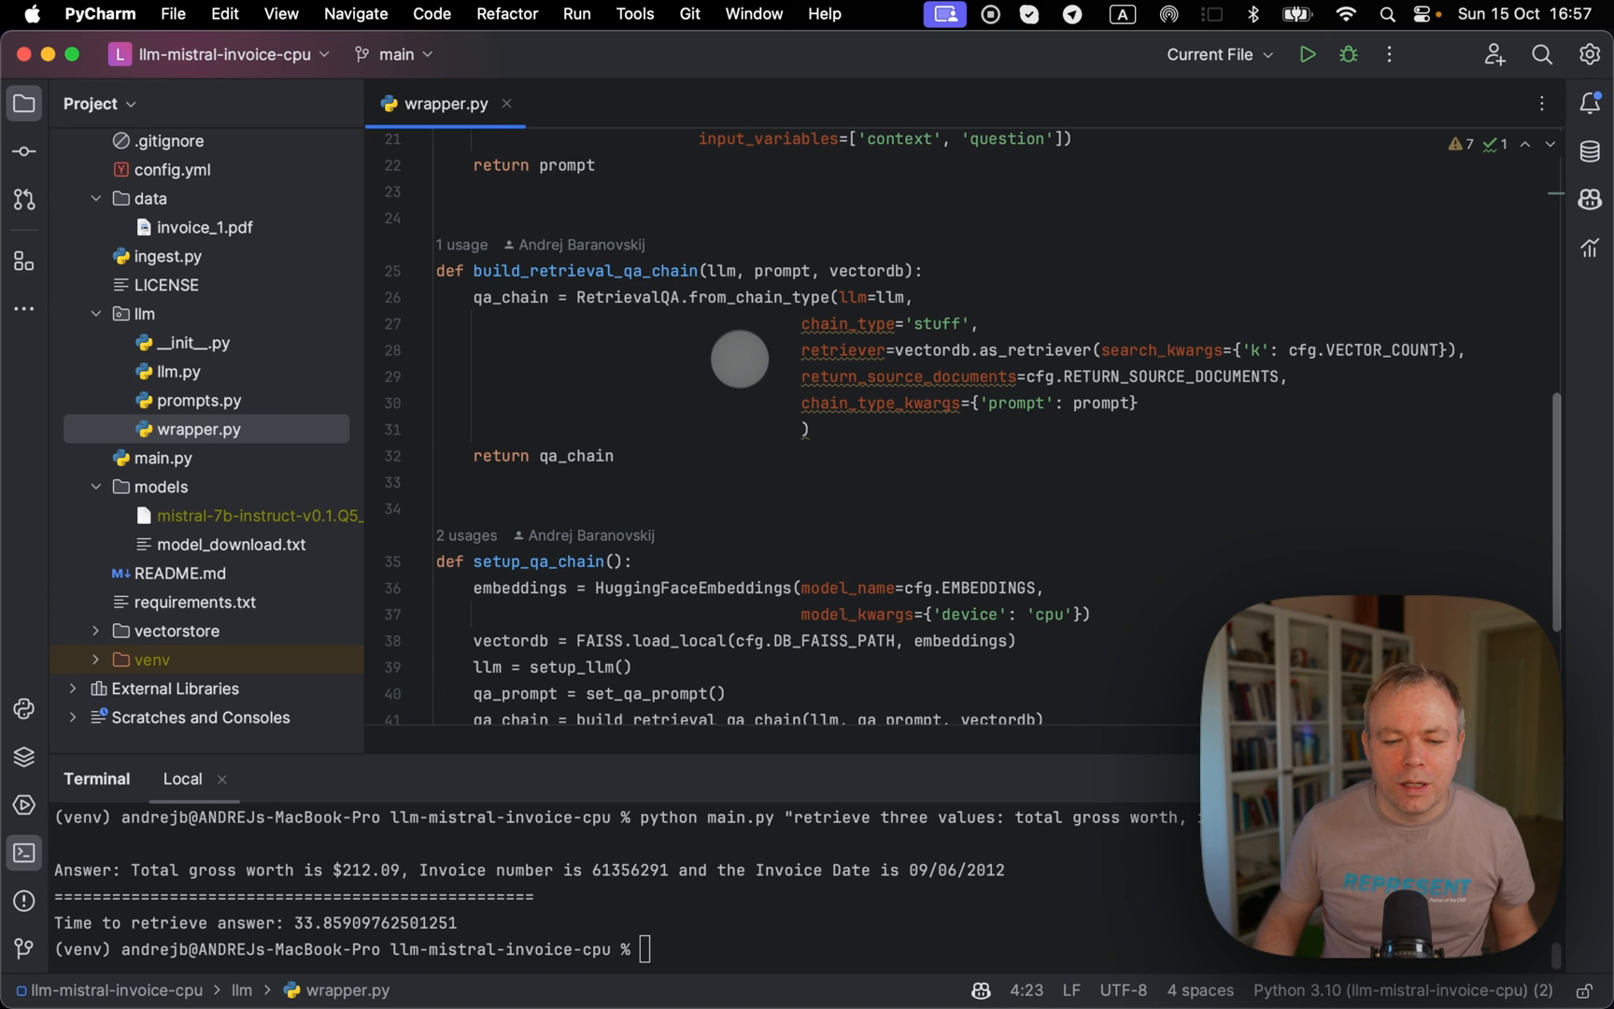
scroll(down, 3)
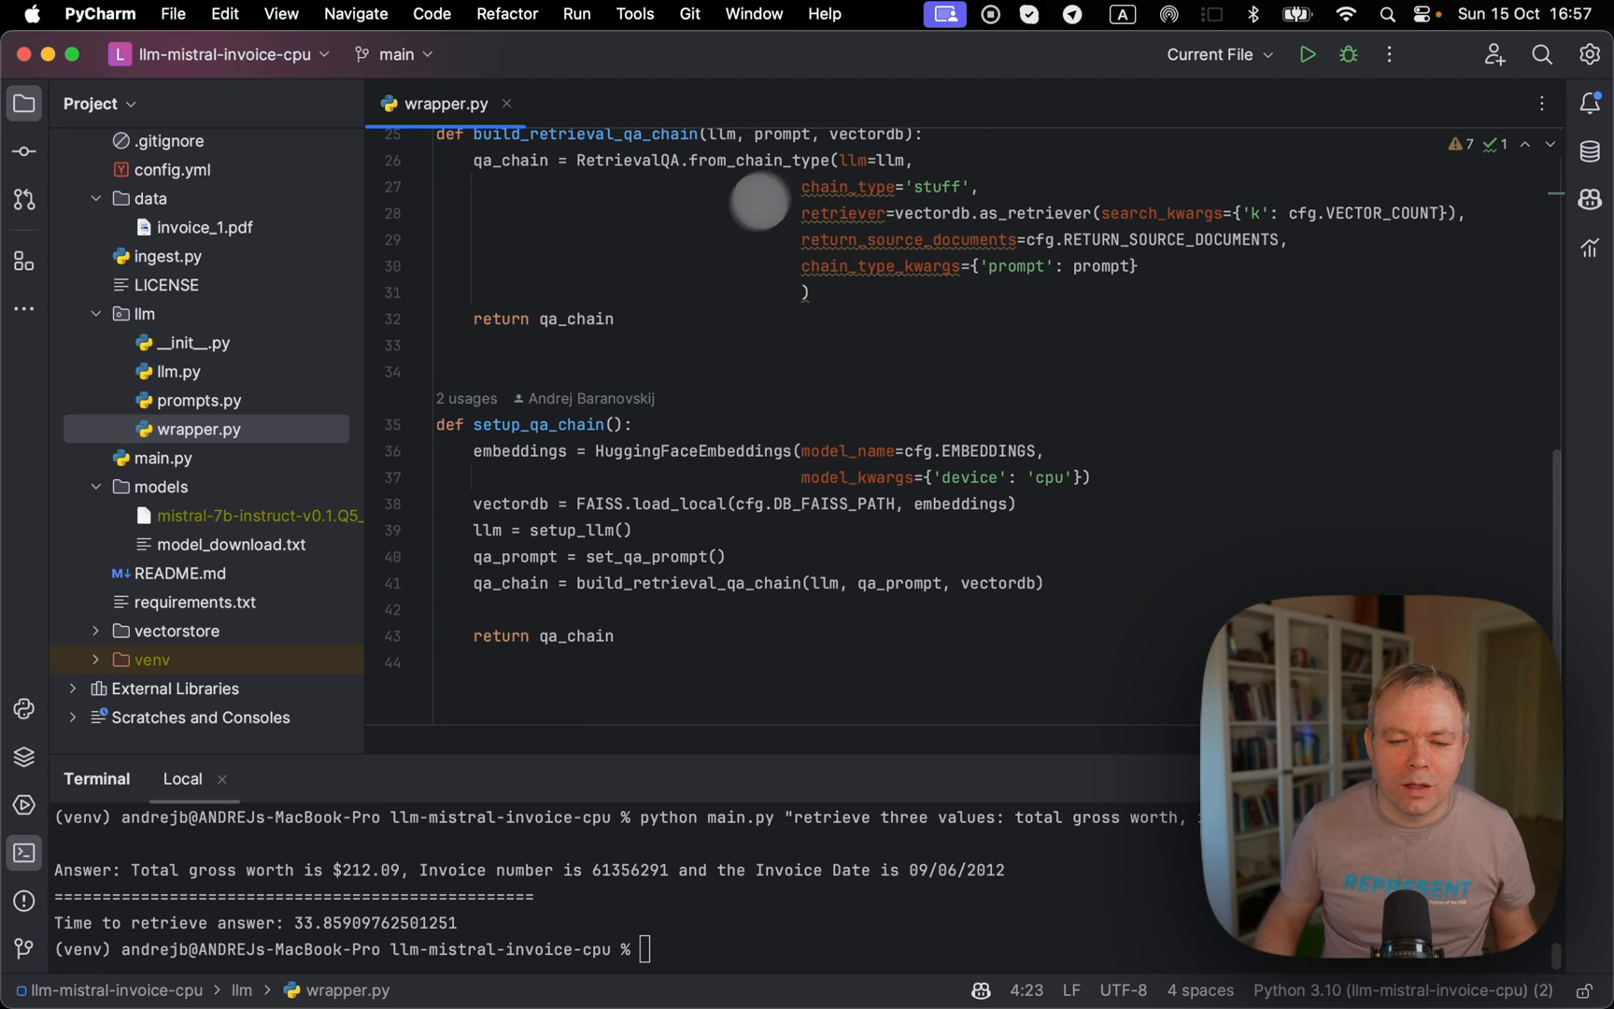
mouse_move(513, 462)
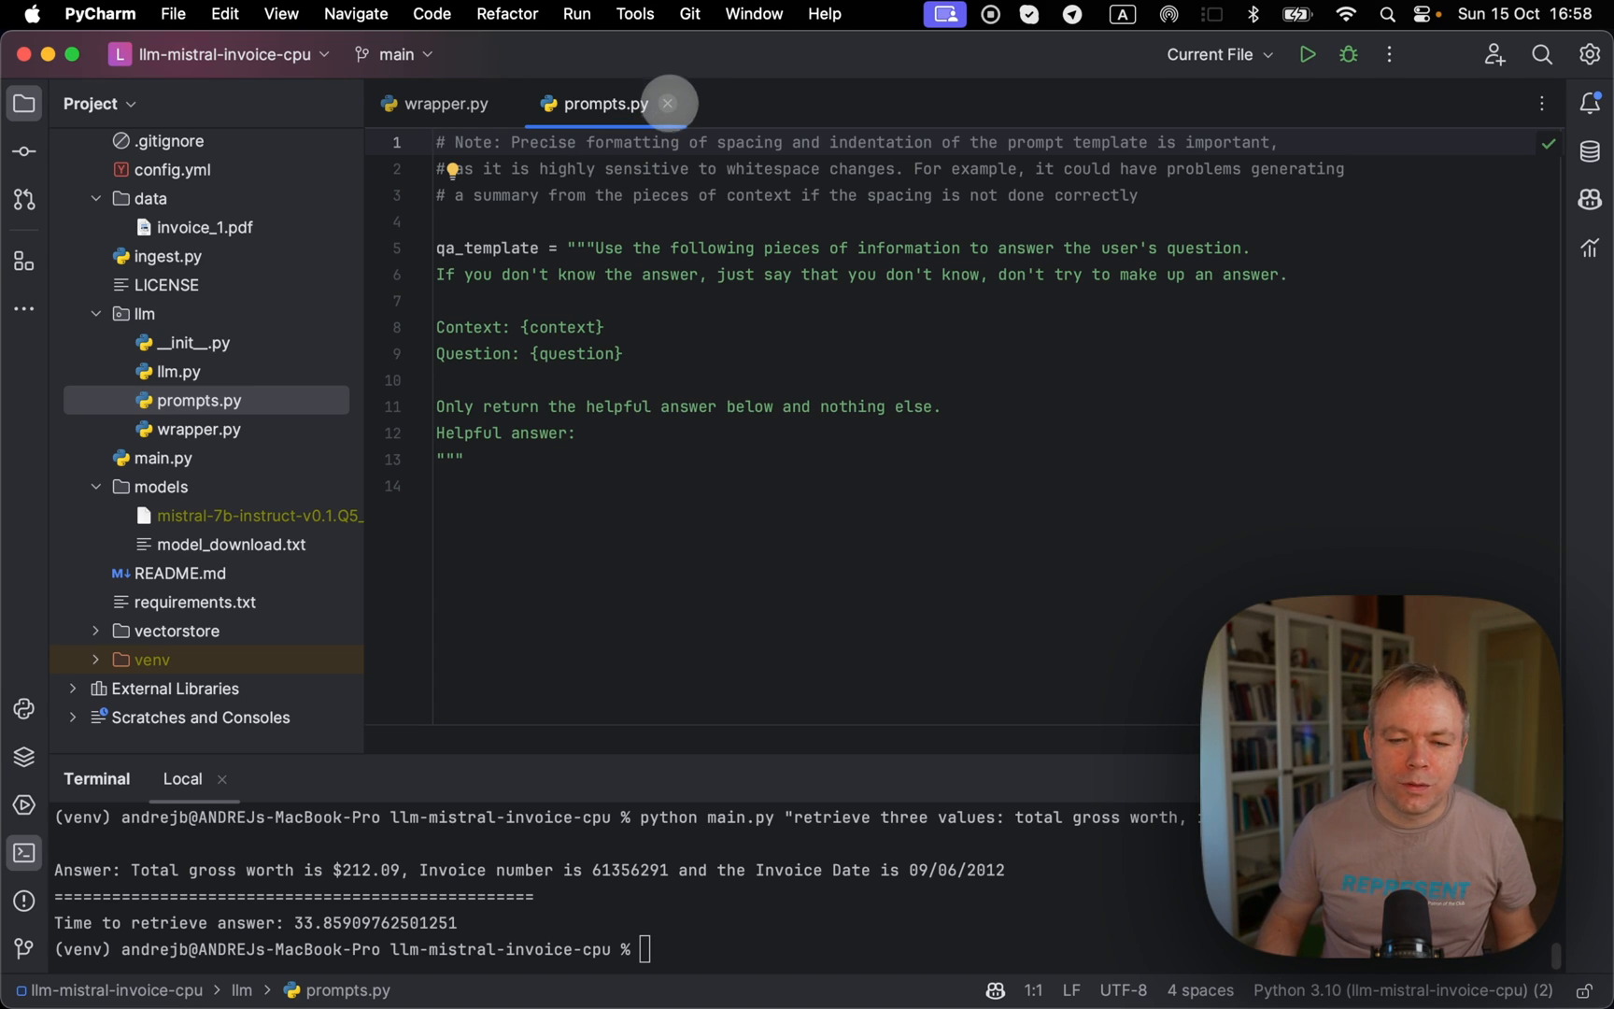
- Close prompts.py and select the CTransformers class name in llm.py
click(178, 370)
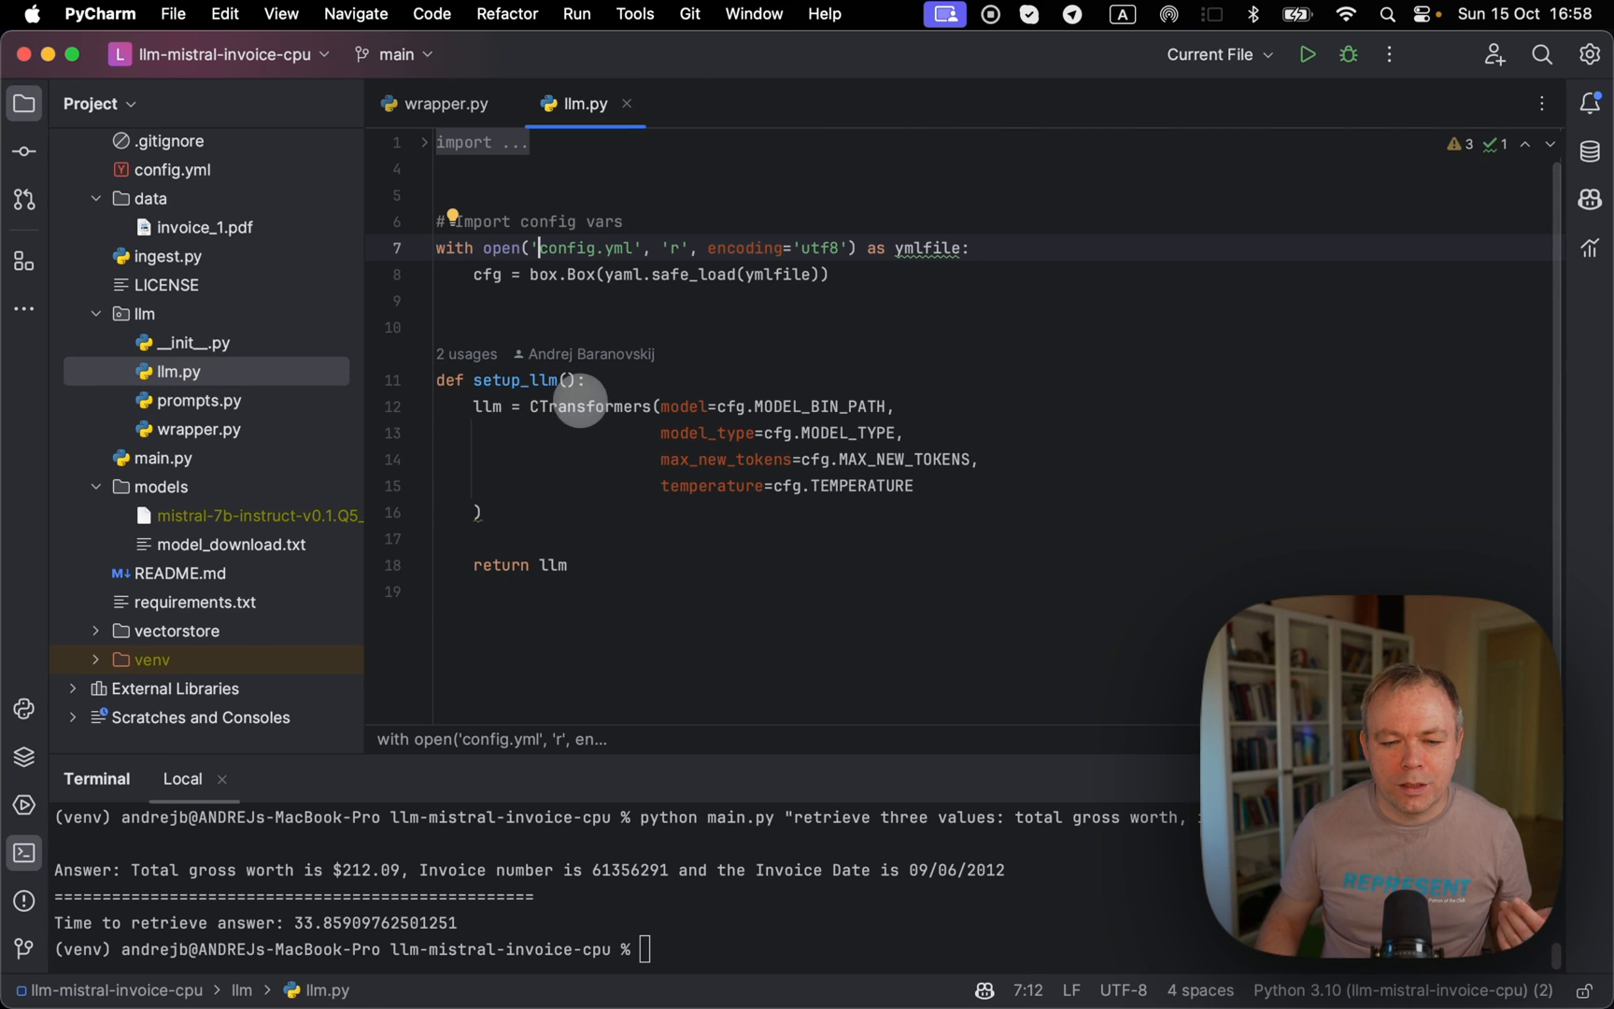
double_click(585, 406)
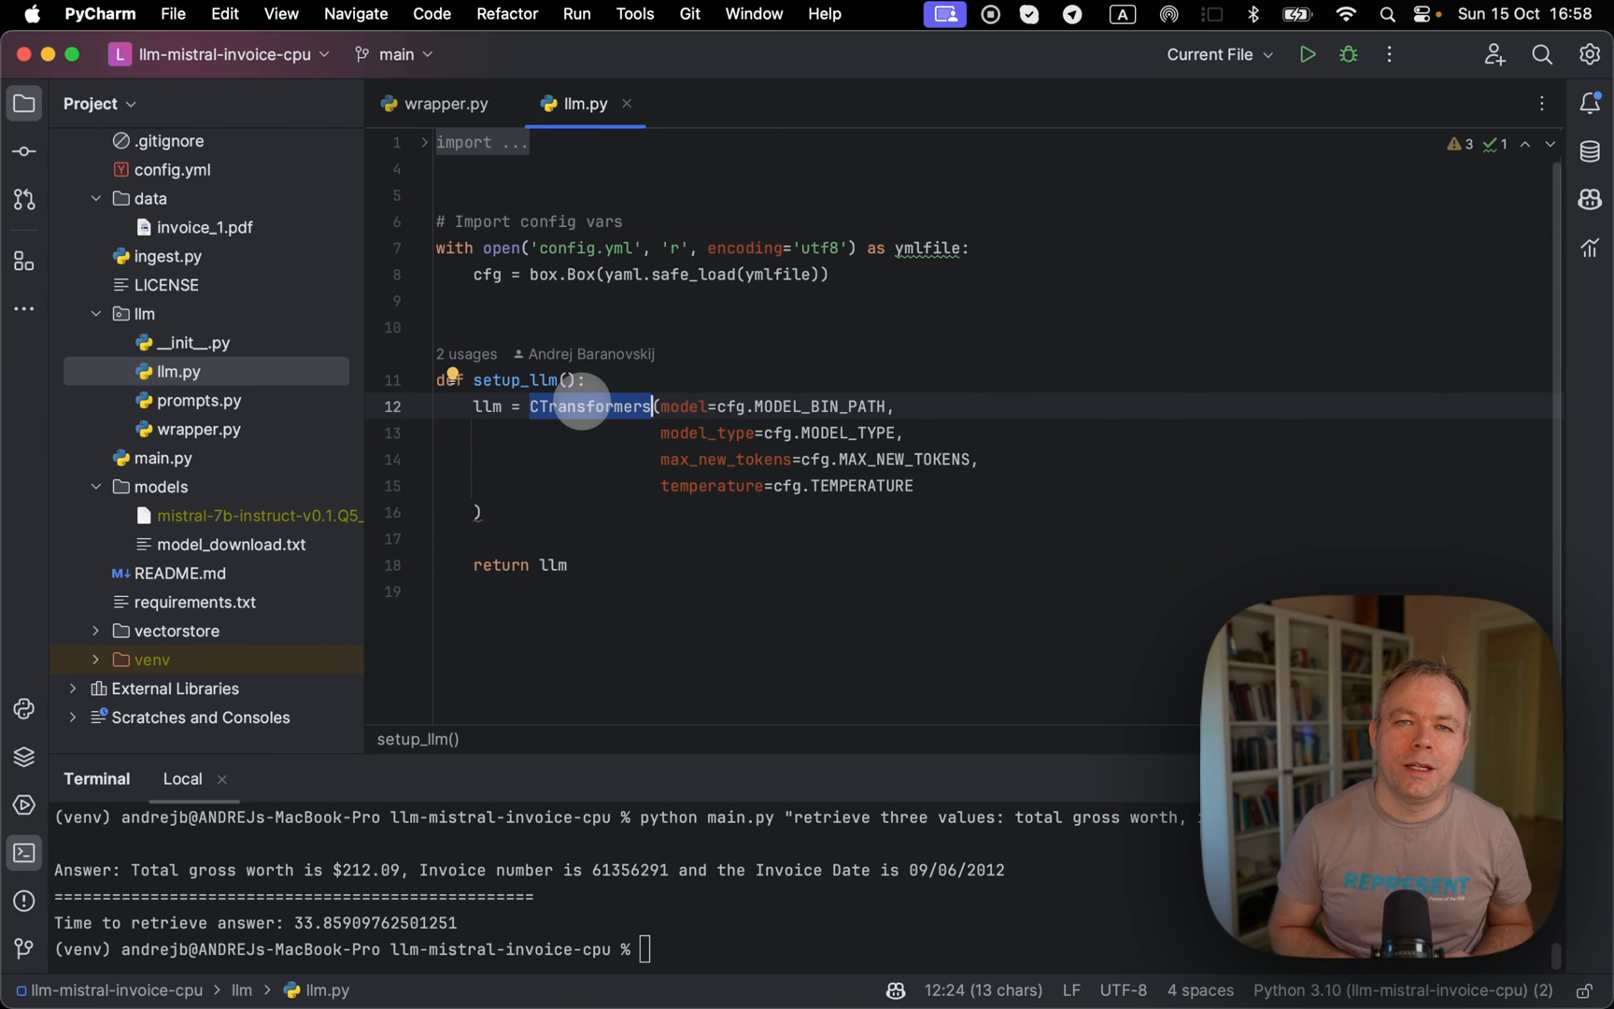